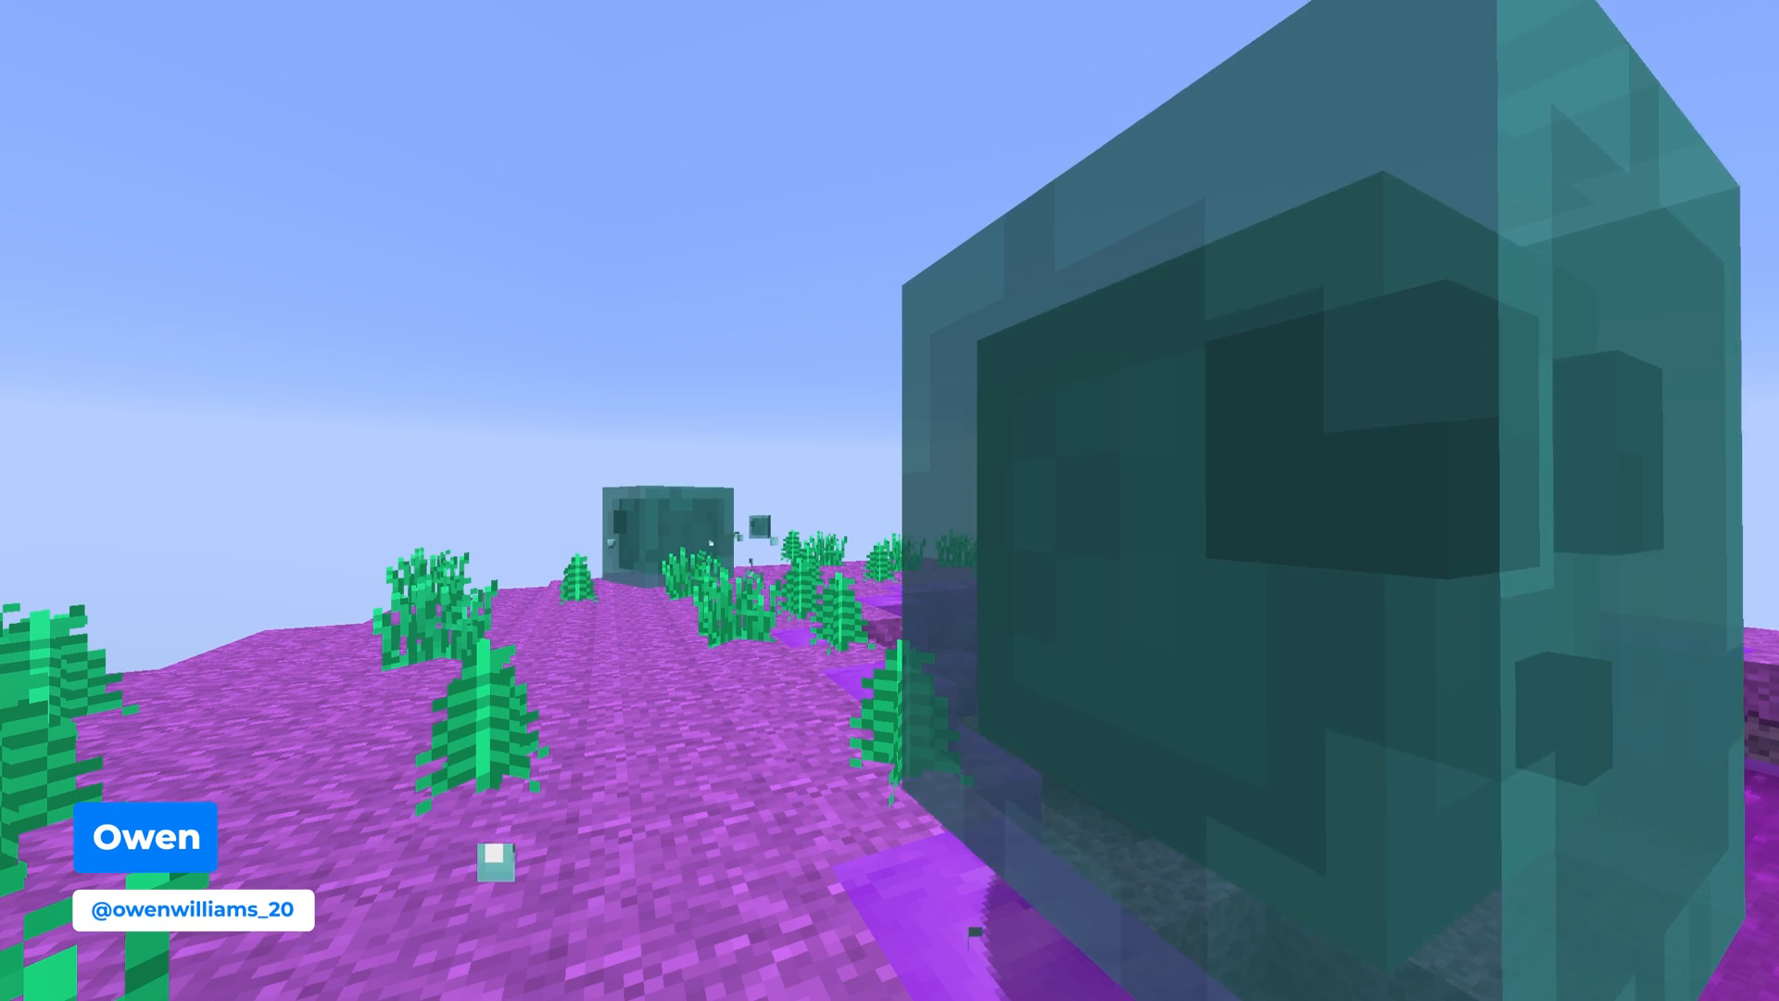
mouse_move(889, 500)
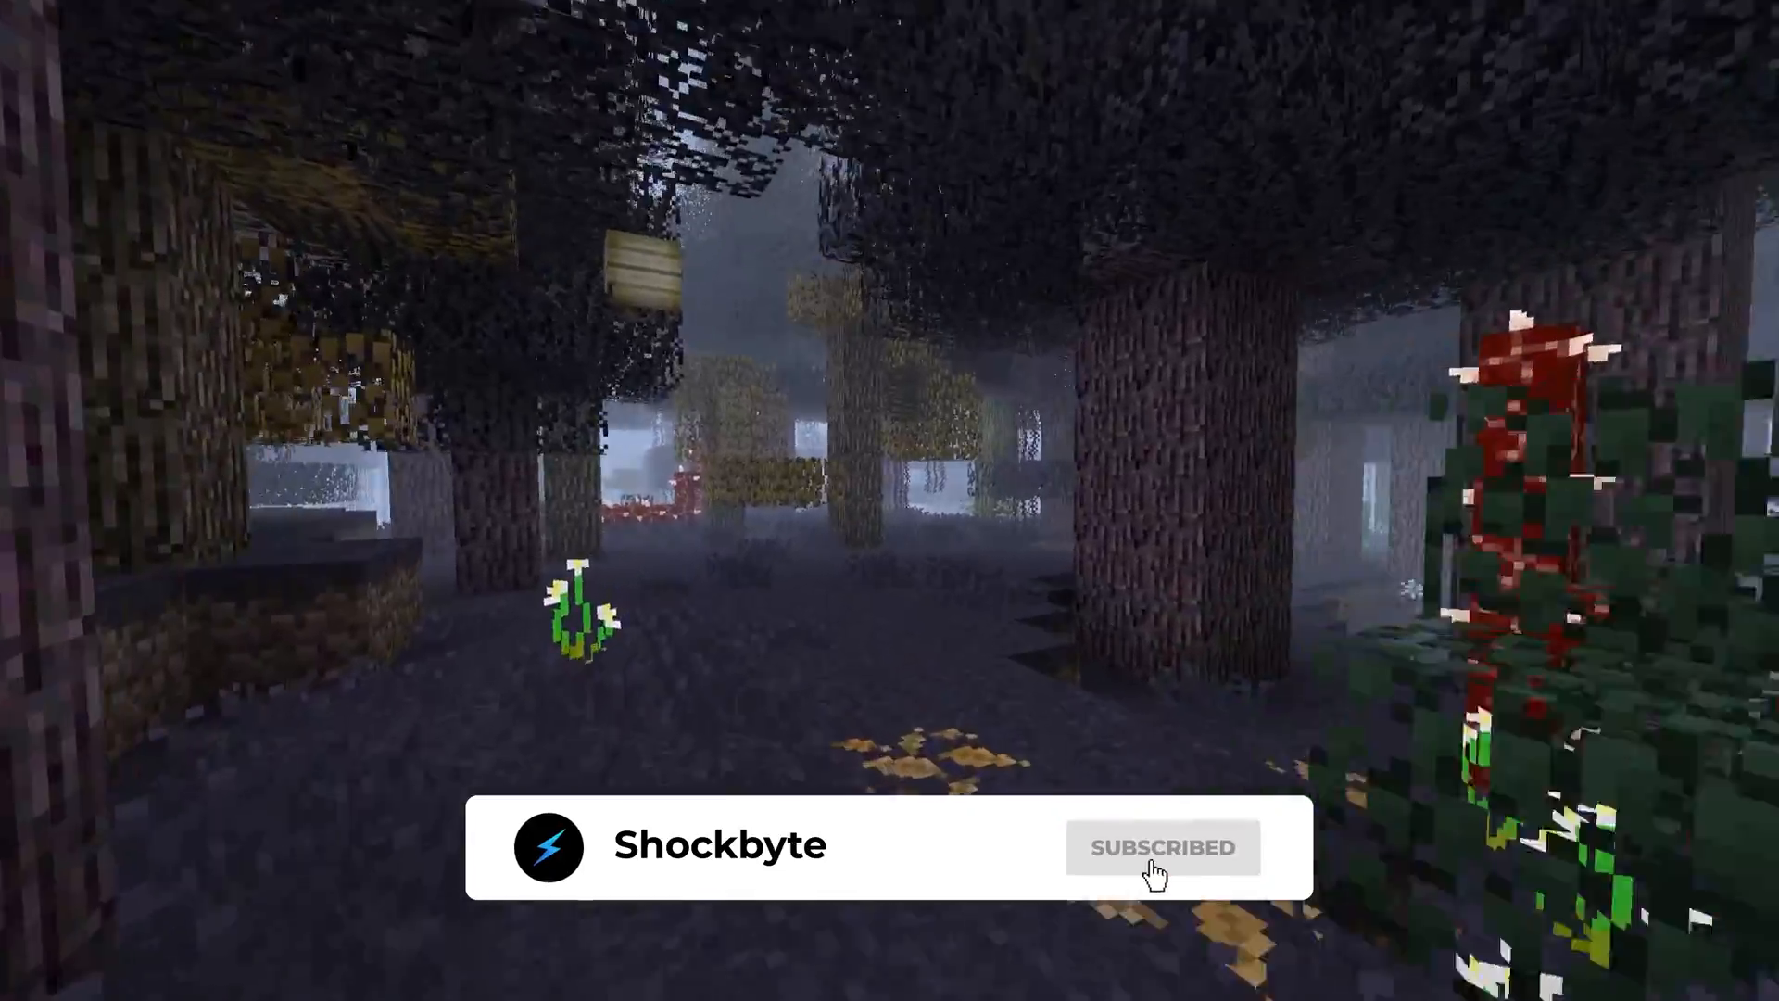
mouse_move(1262, 845)
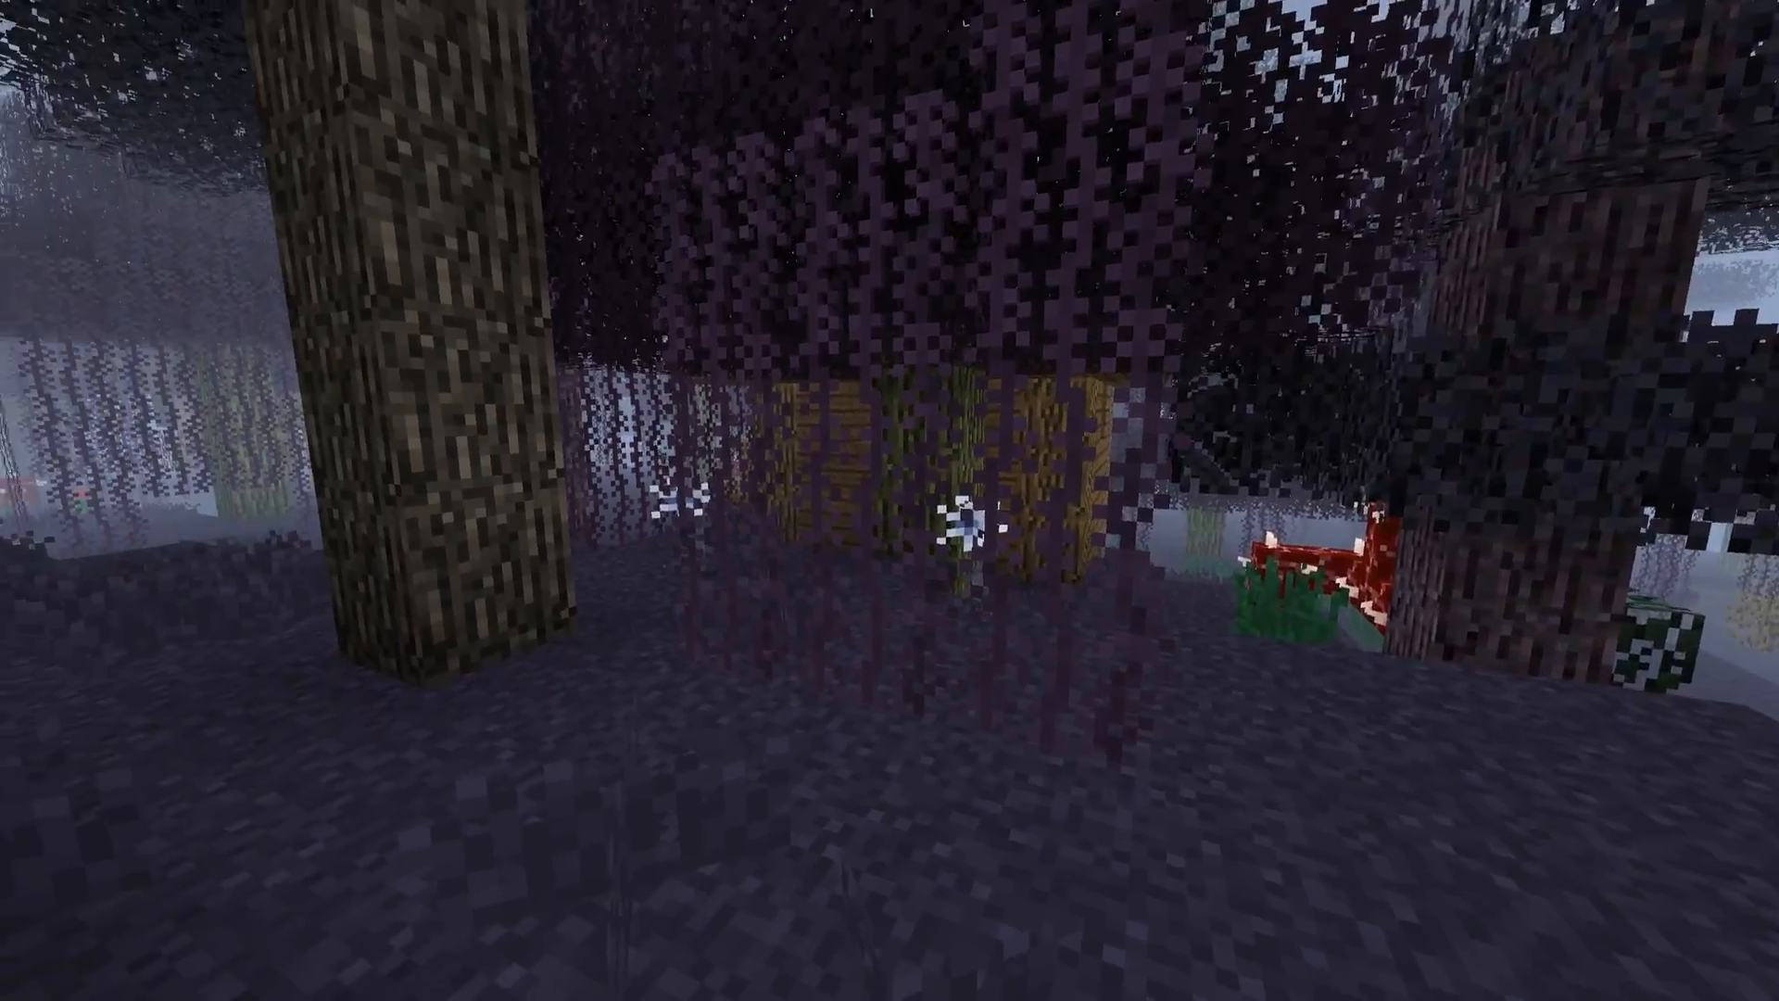
mouse_move(889, 500)
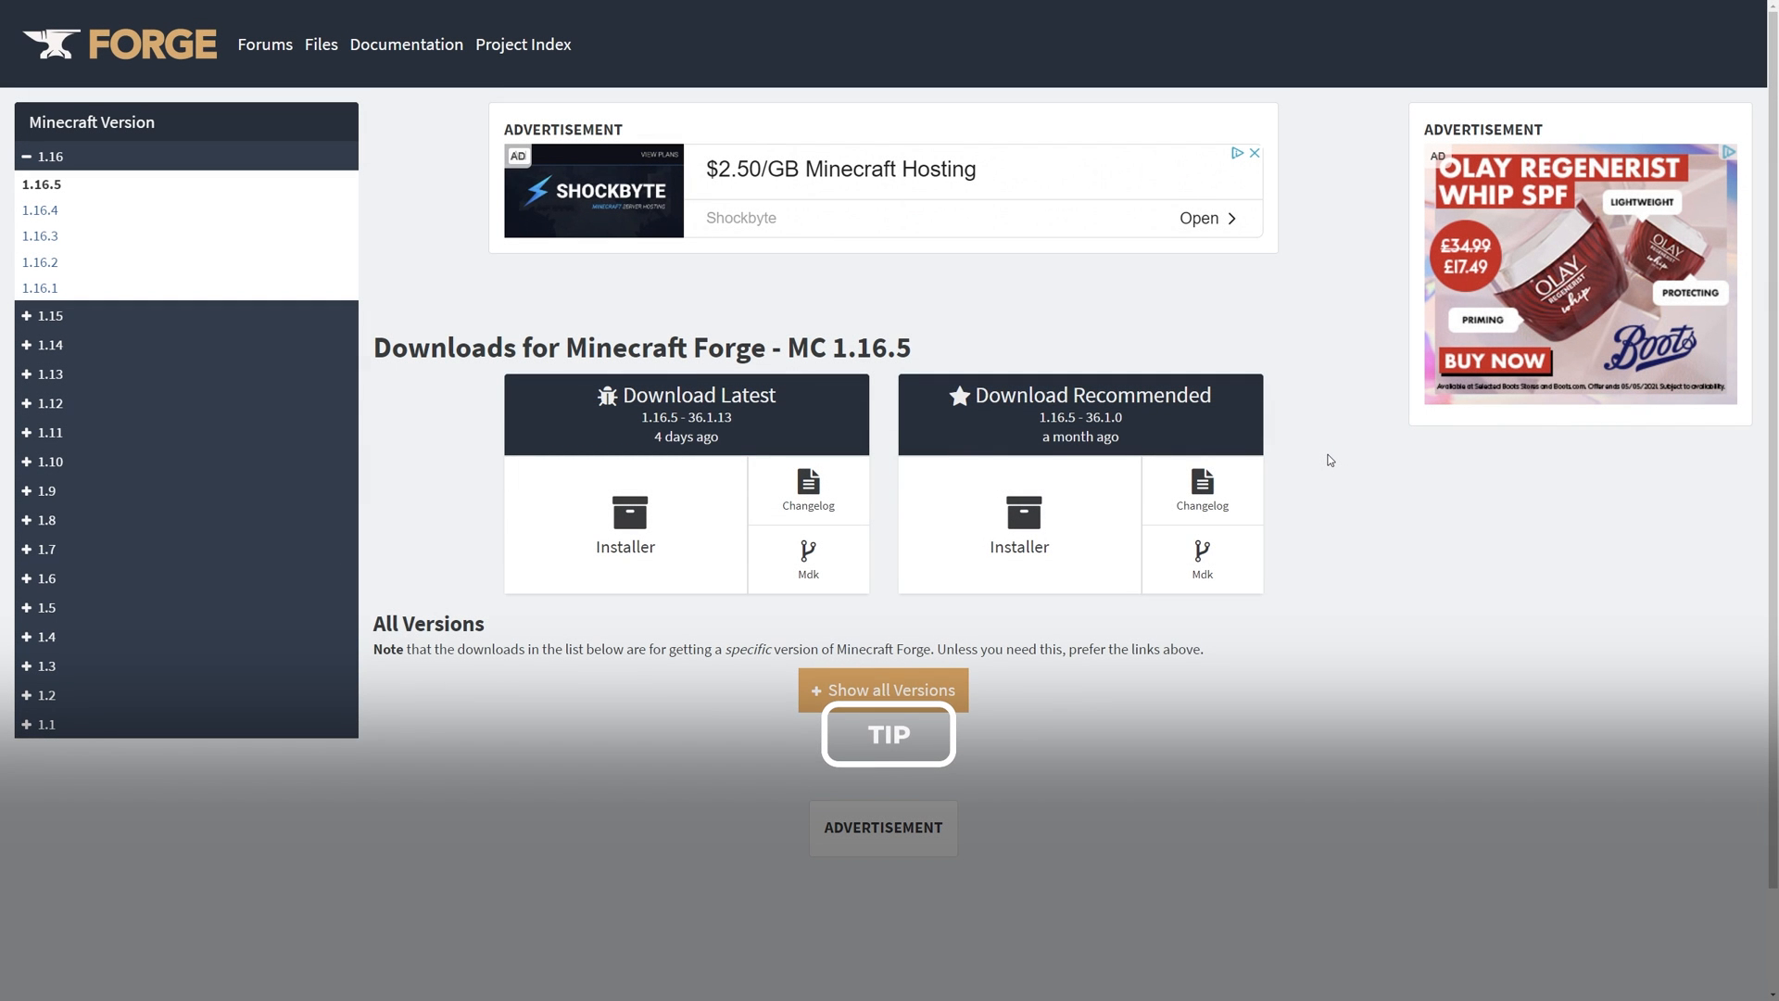
mouse_move(1017, 524)
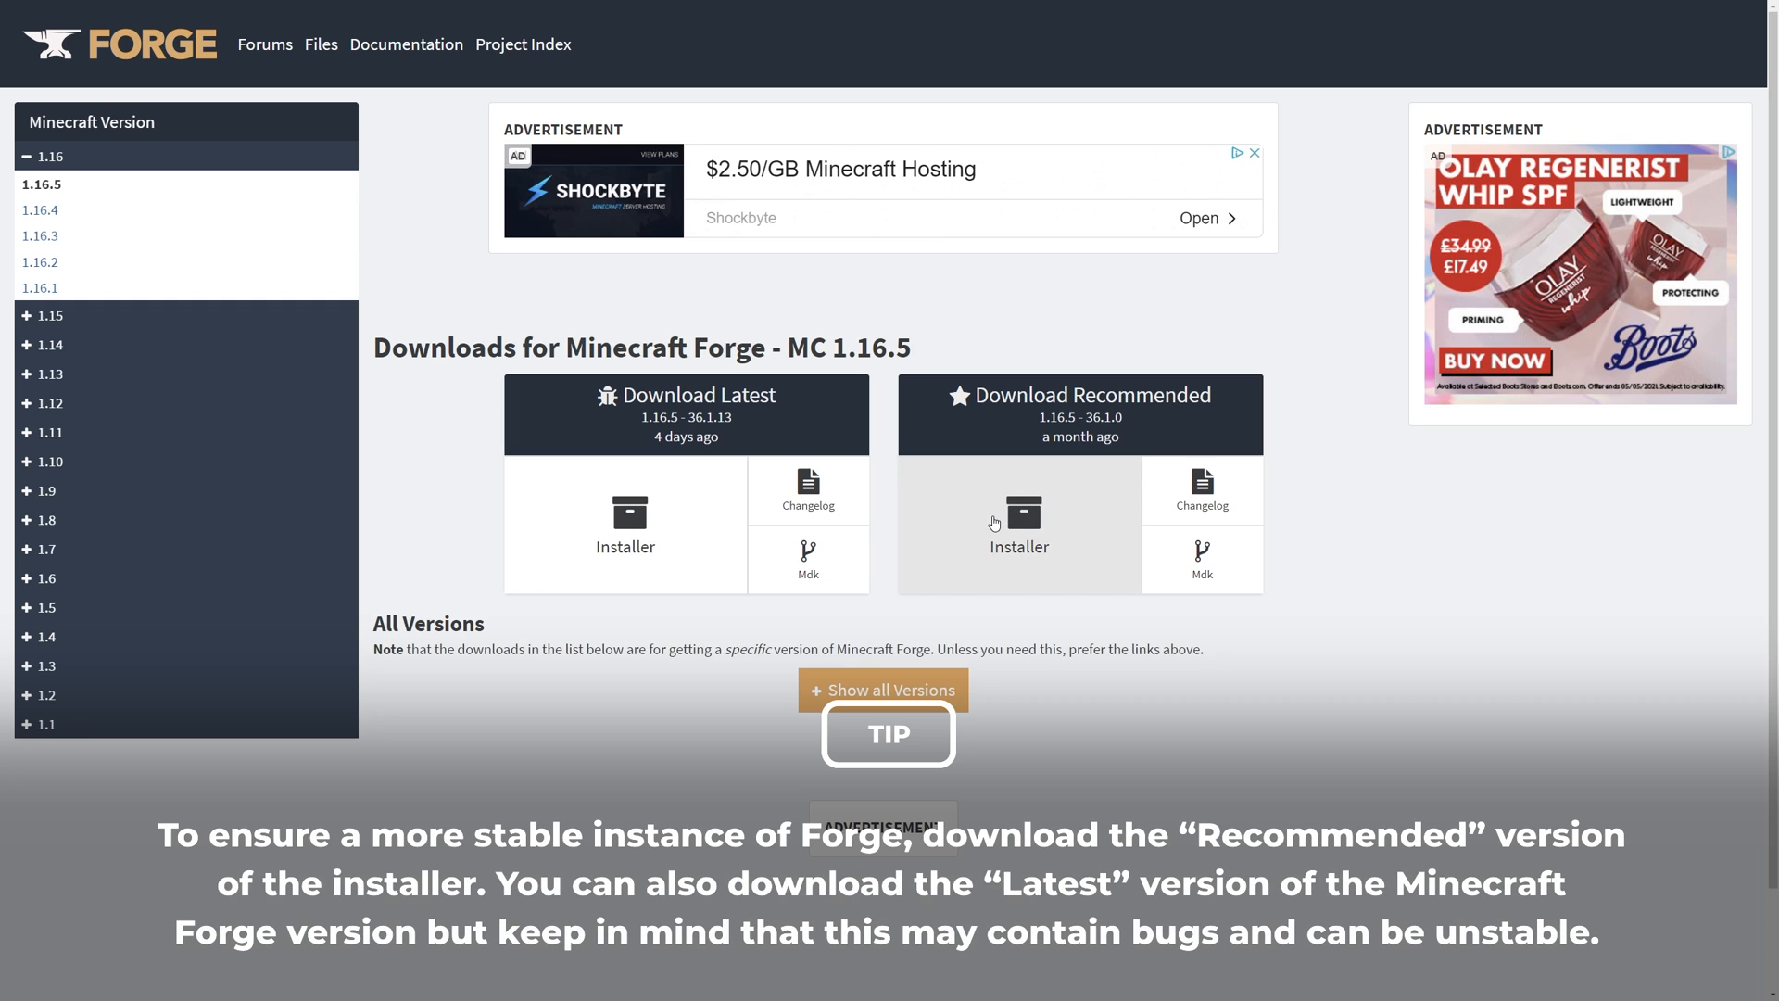
- Download the recommended Forge 1.16.5 installer, skipping the ad page
click(1017, 525)
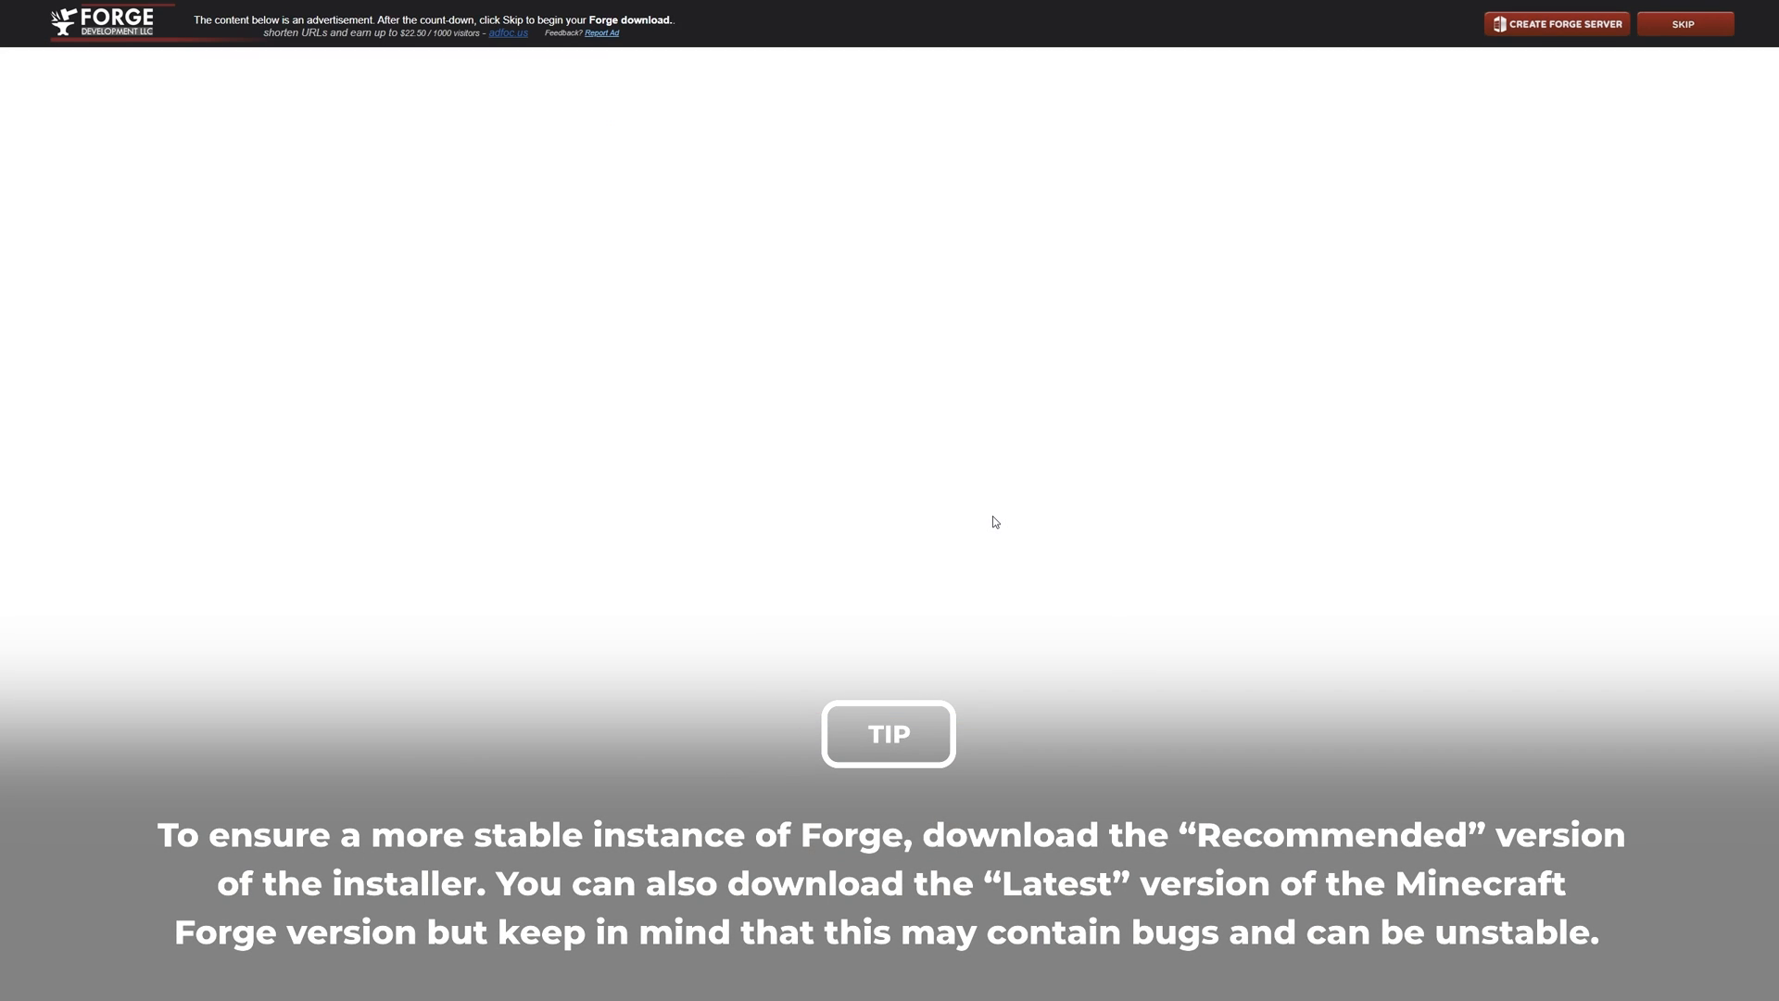
click(1682, 22)
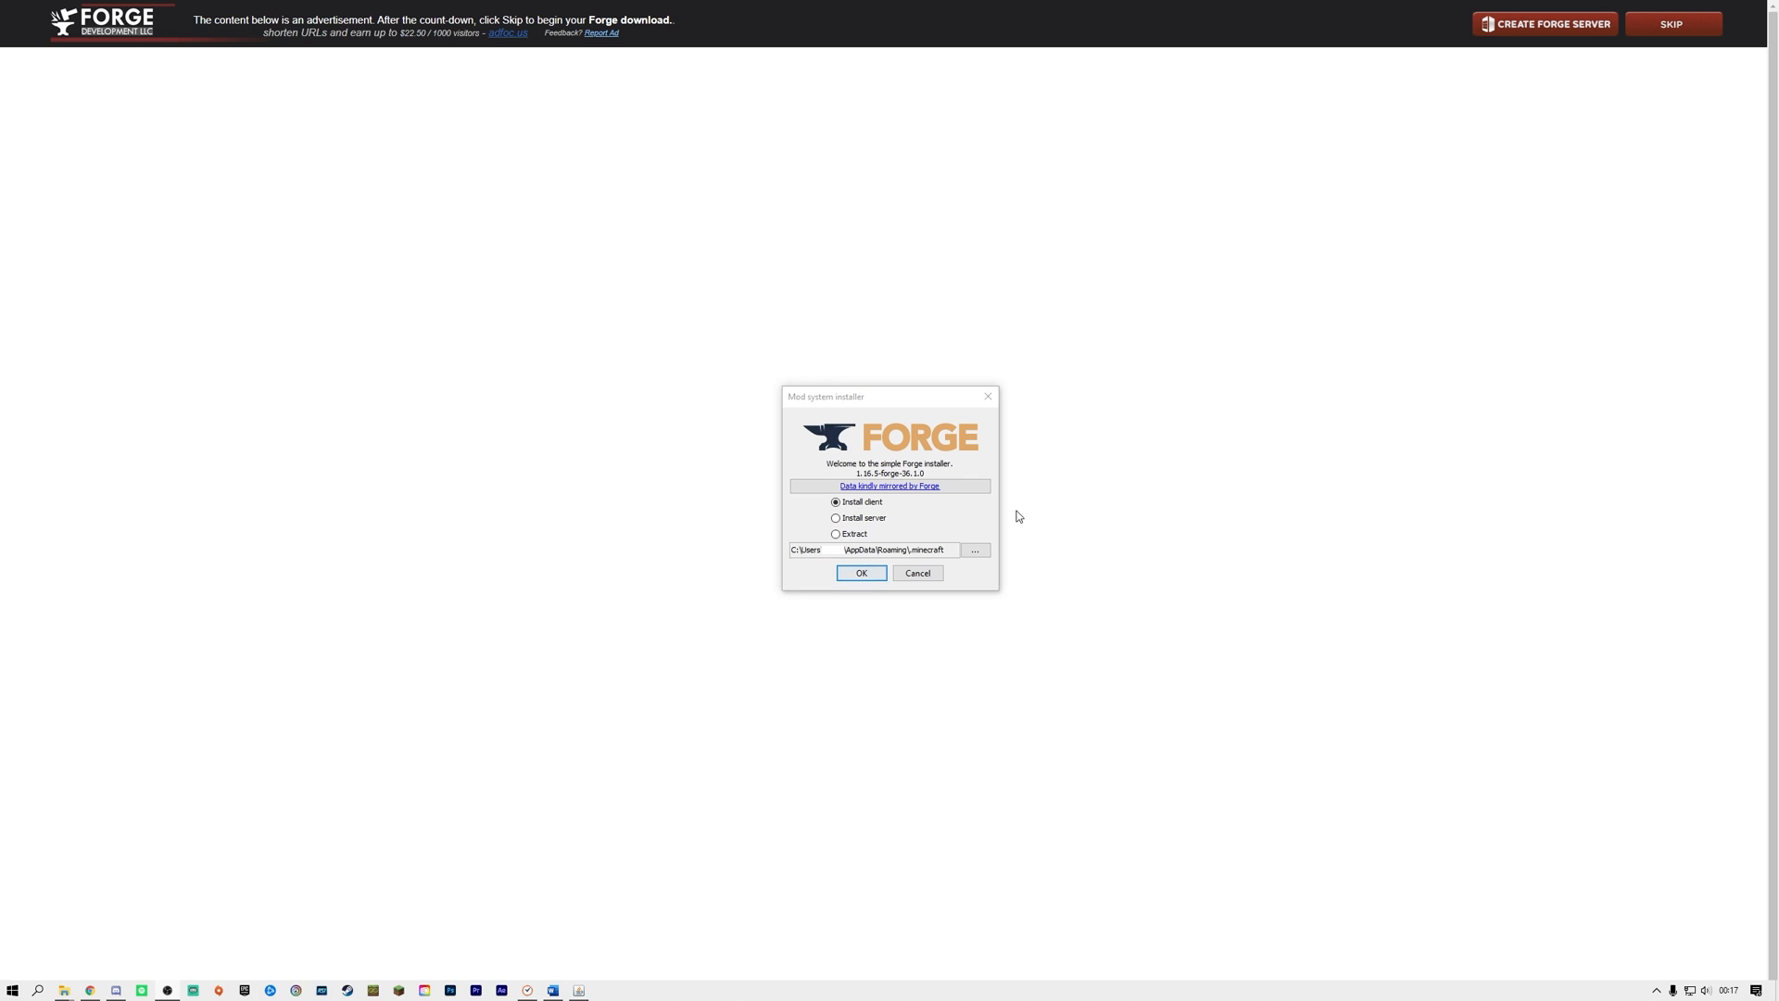
- Install the Forge 1.16.5 server files into the Desktop forge folder
click(835, 517)
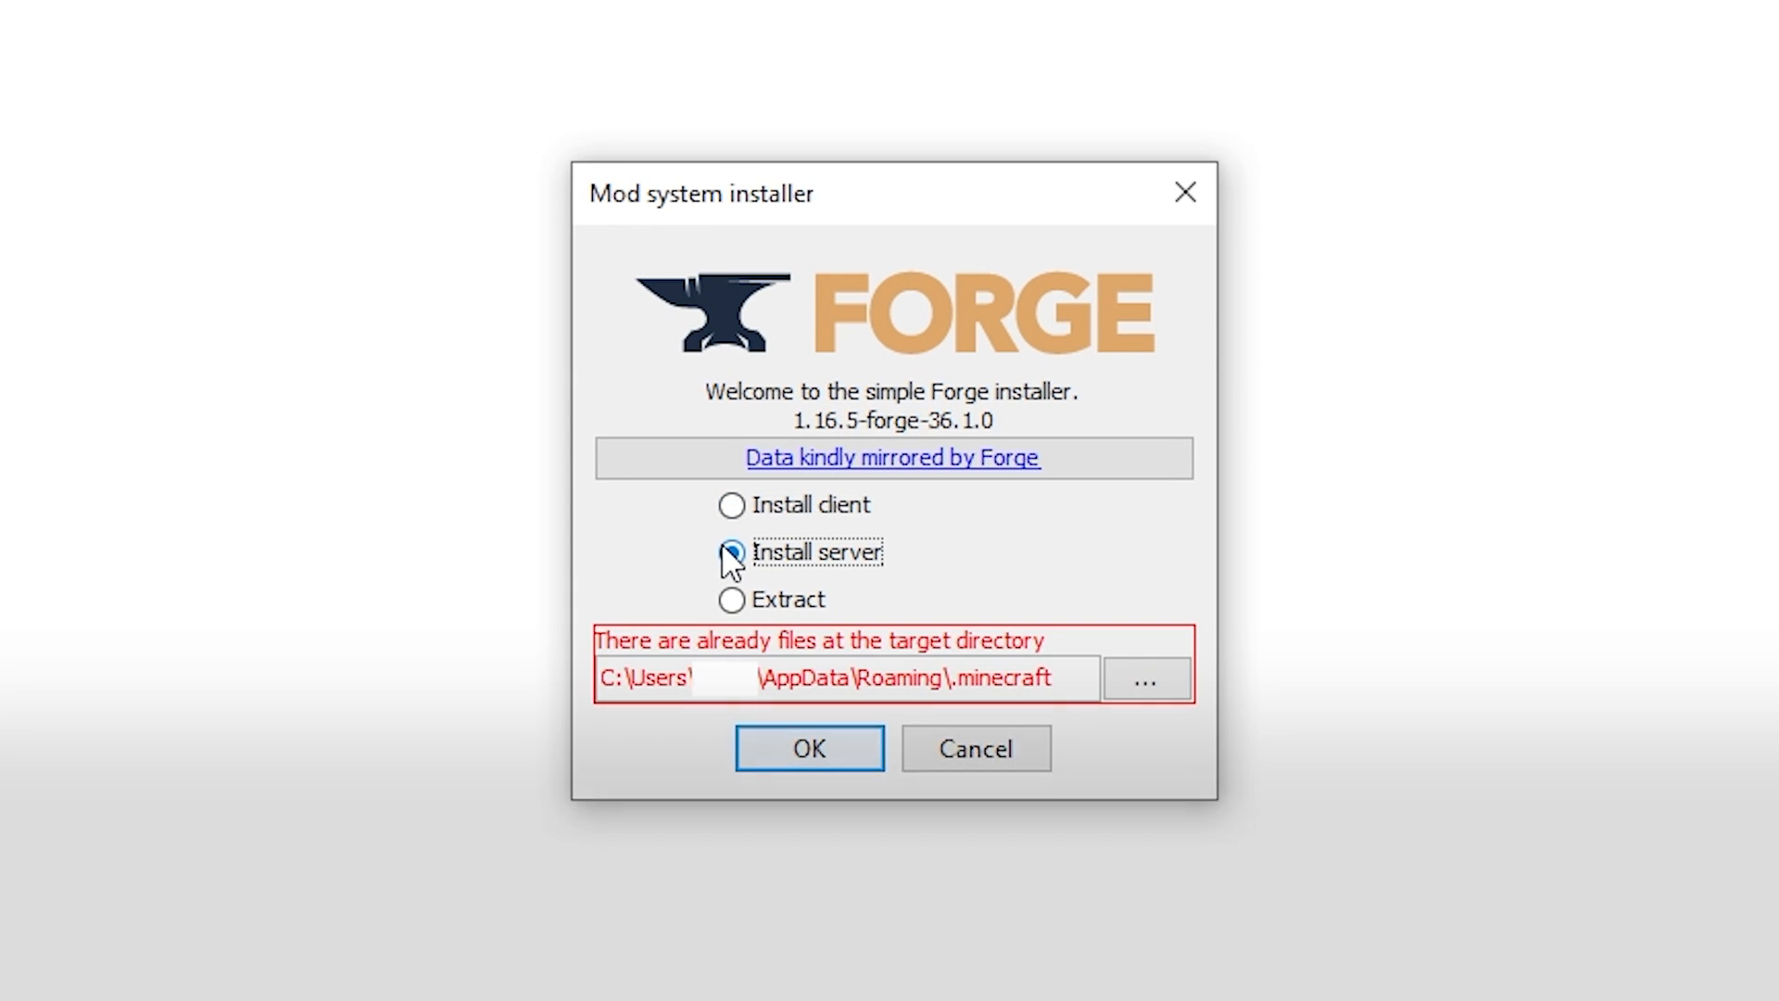
click(732, 552)
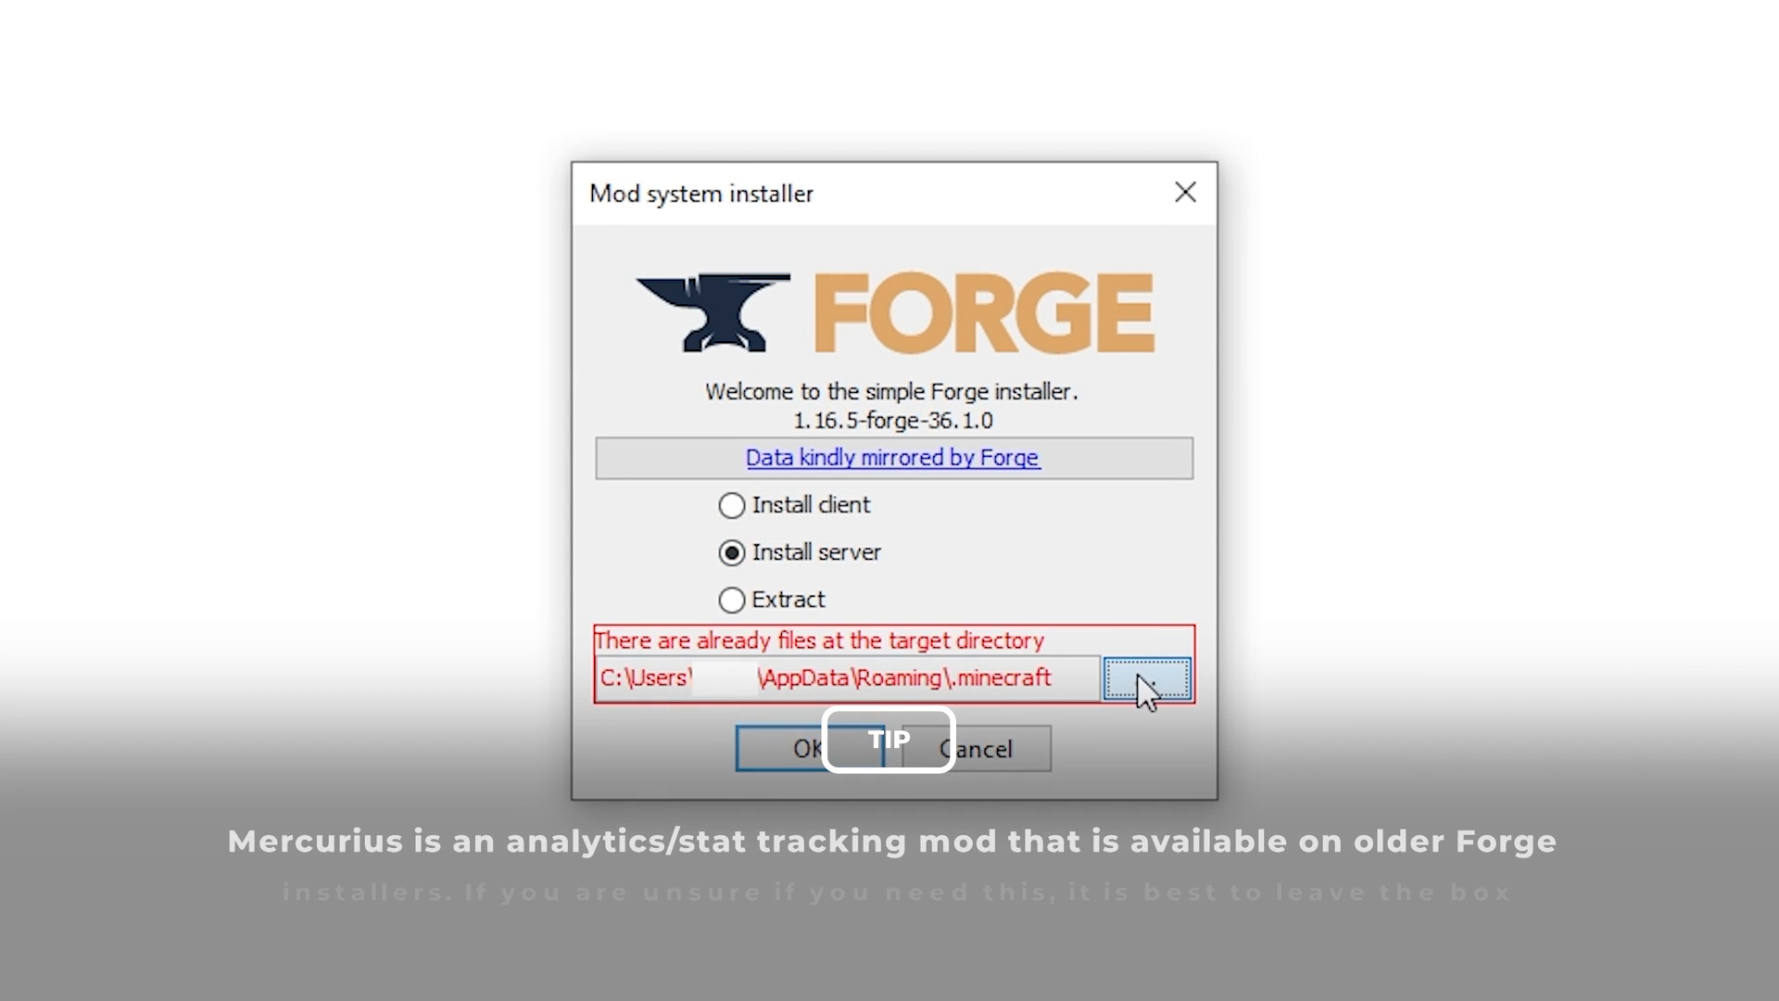
click(1145, 677)
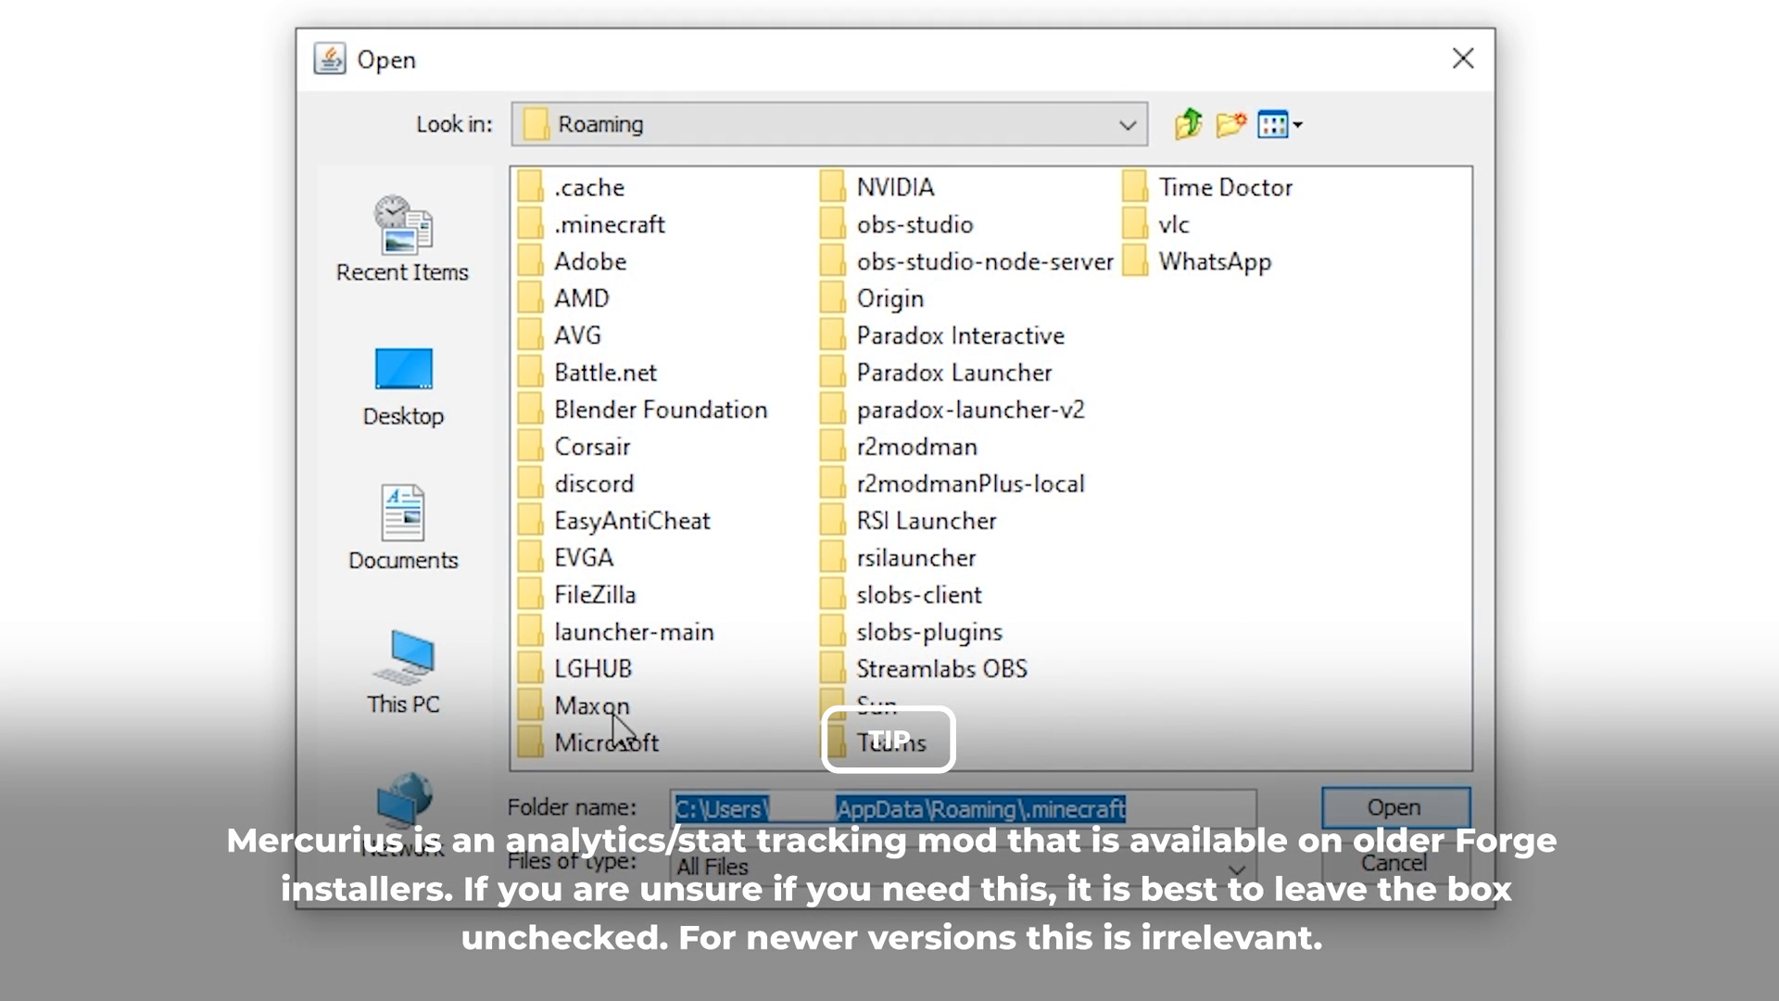
click(401, 382)
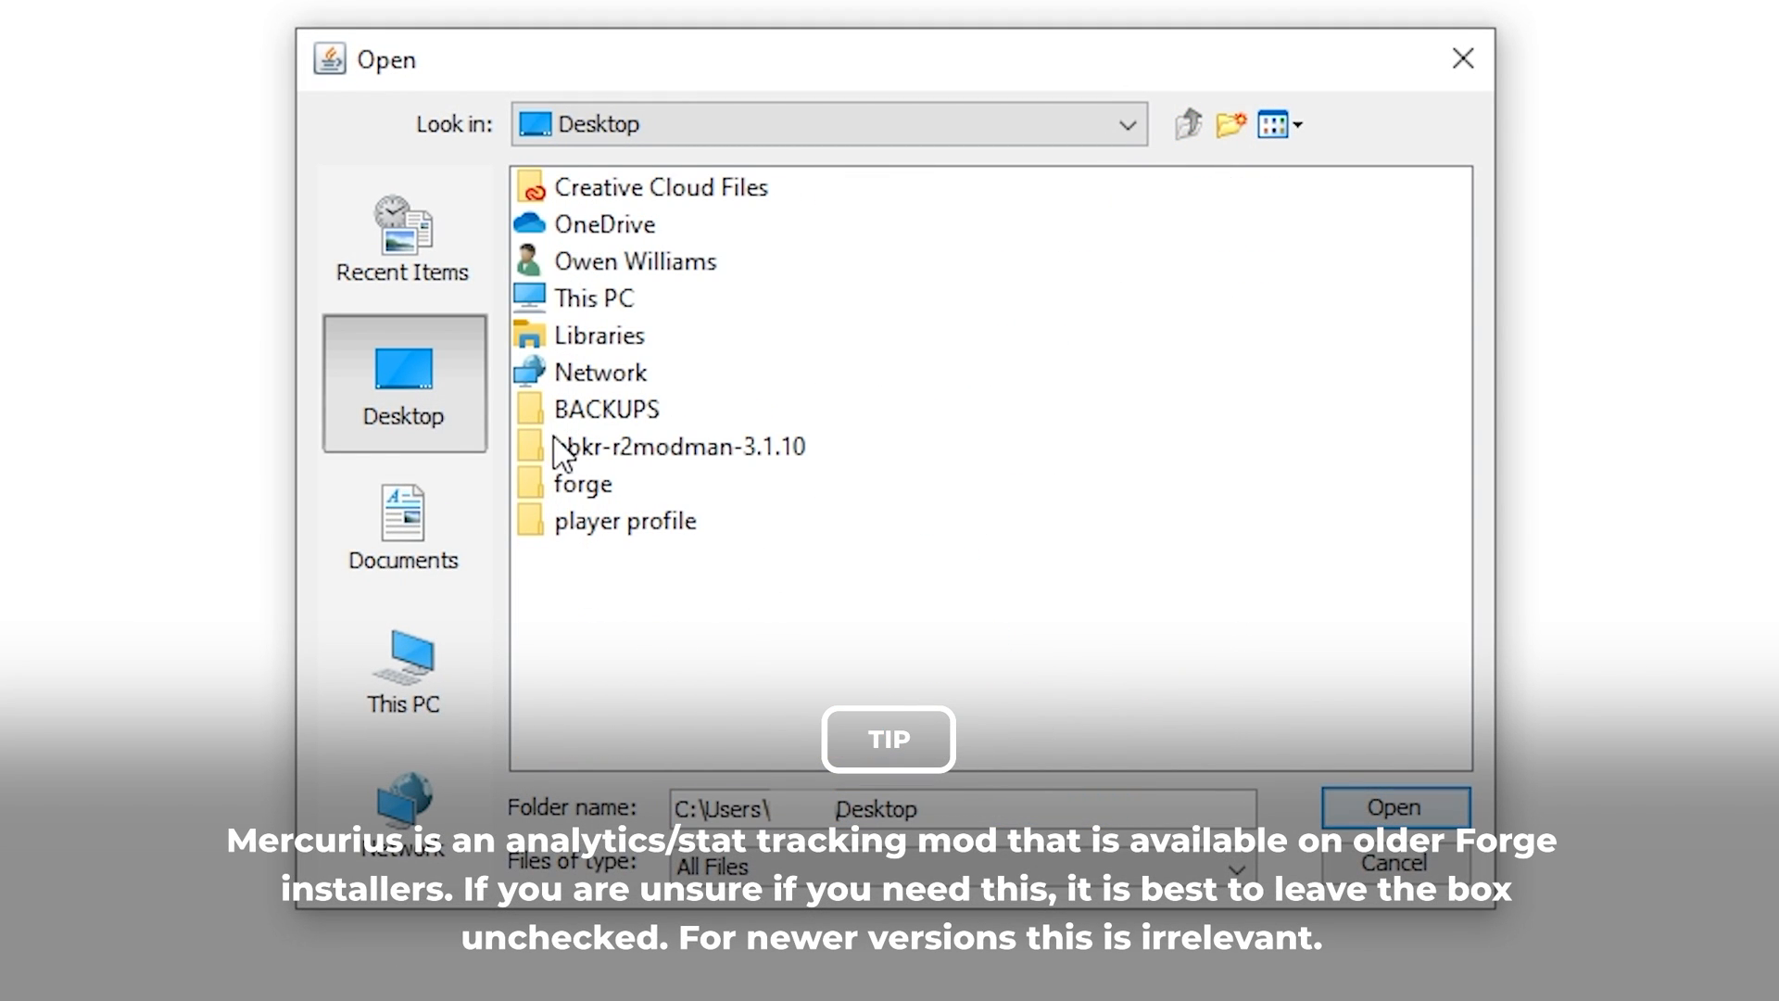
click(581, 484)
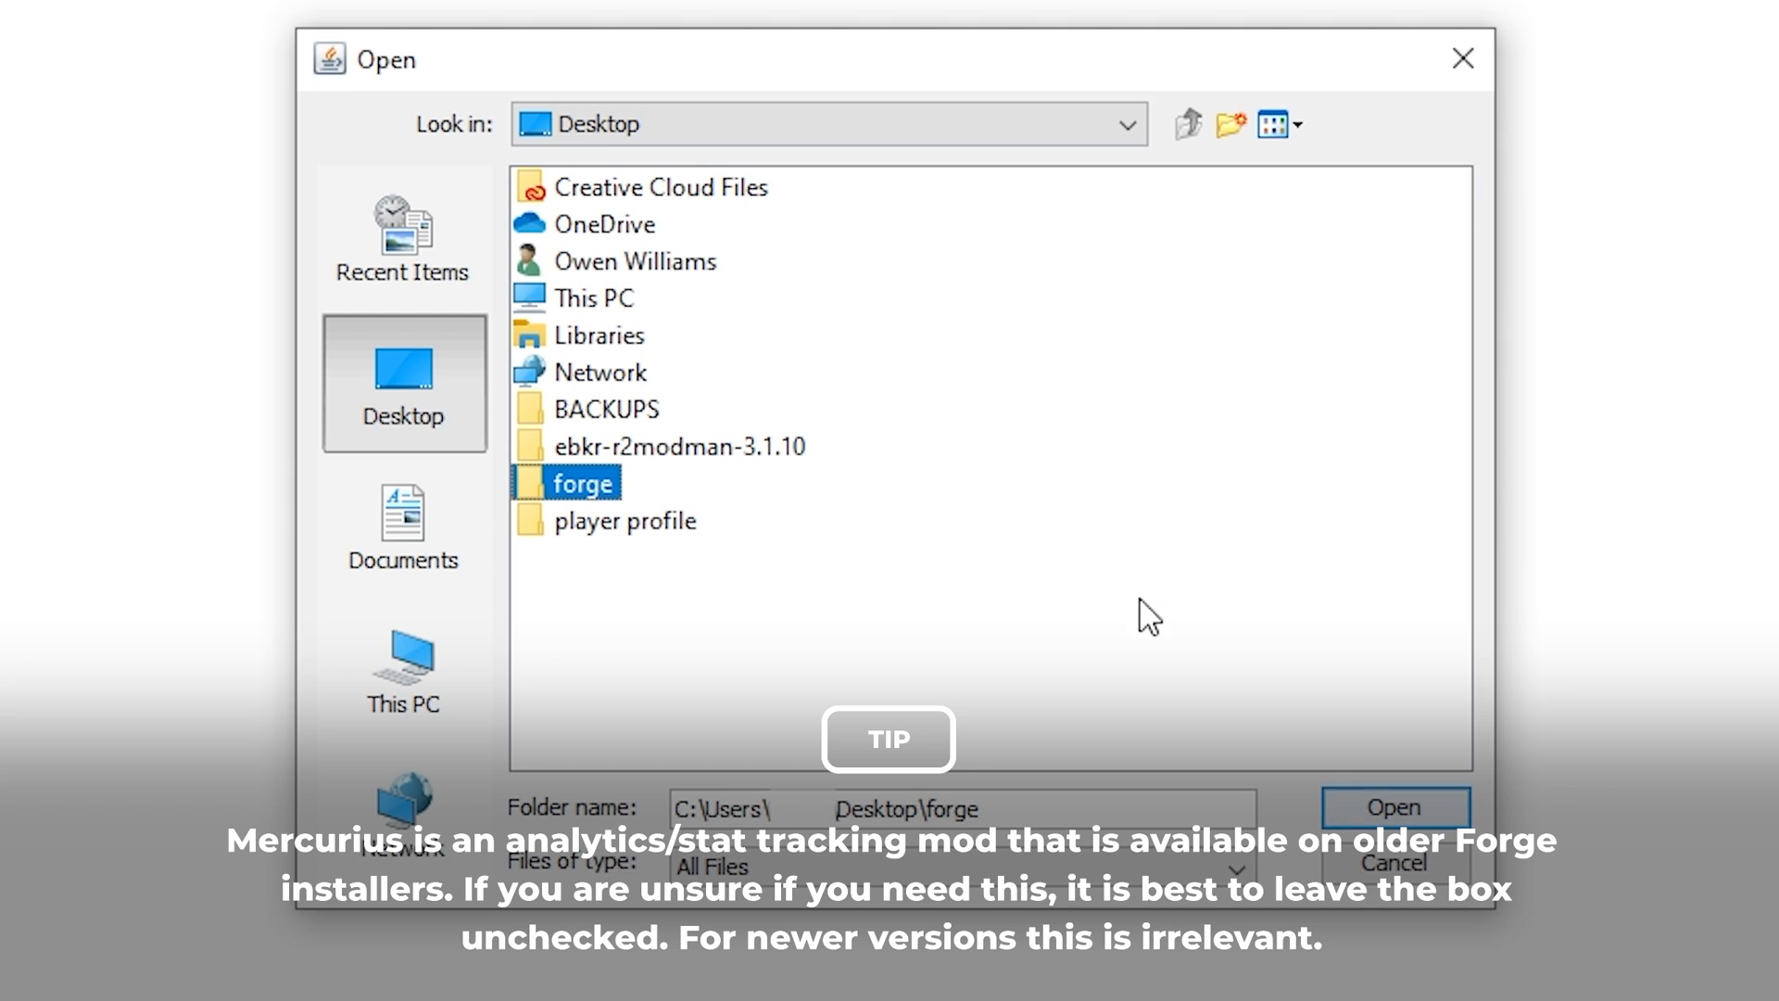
click(1391, 807)
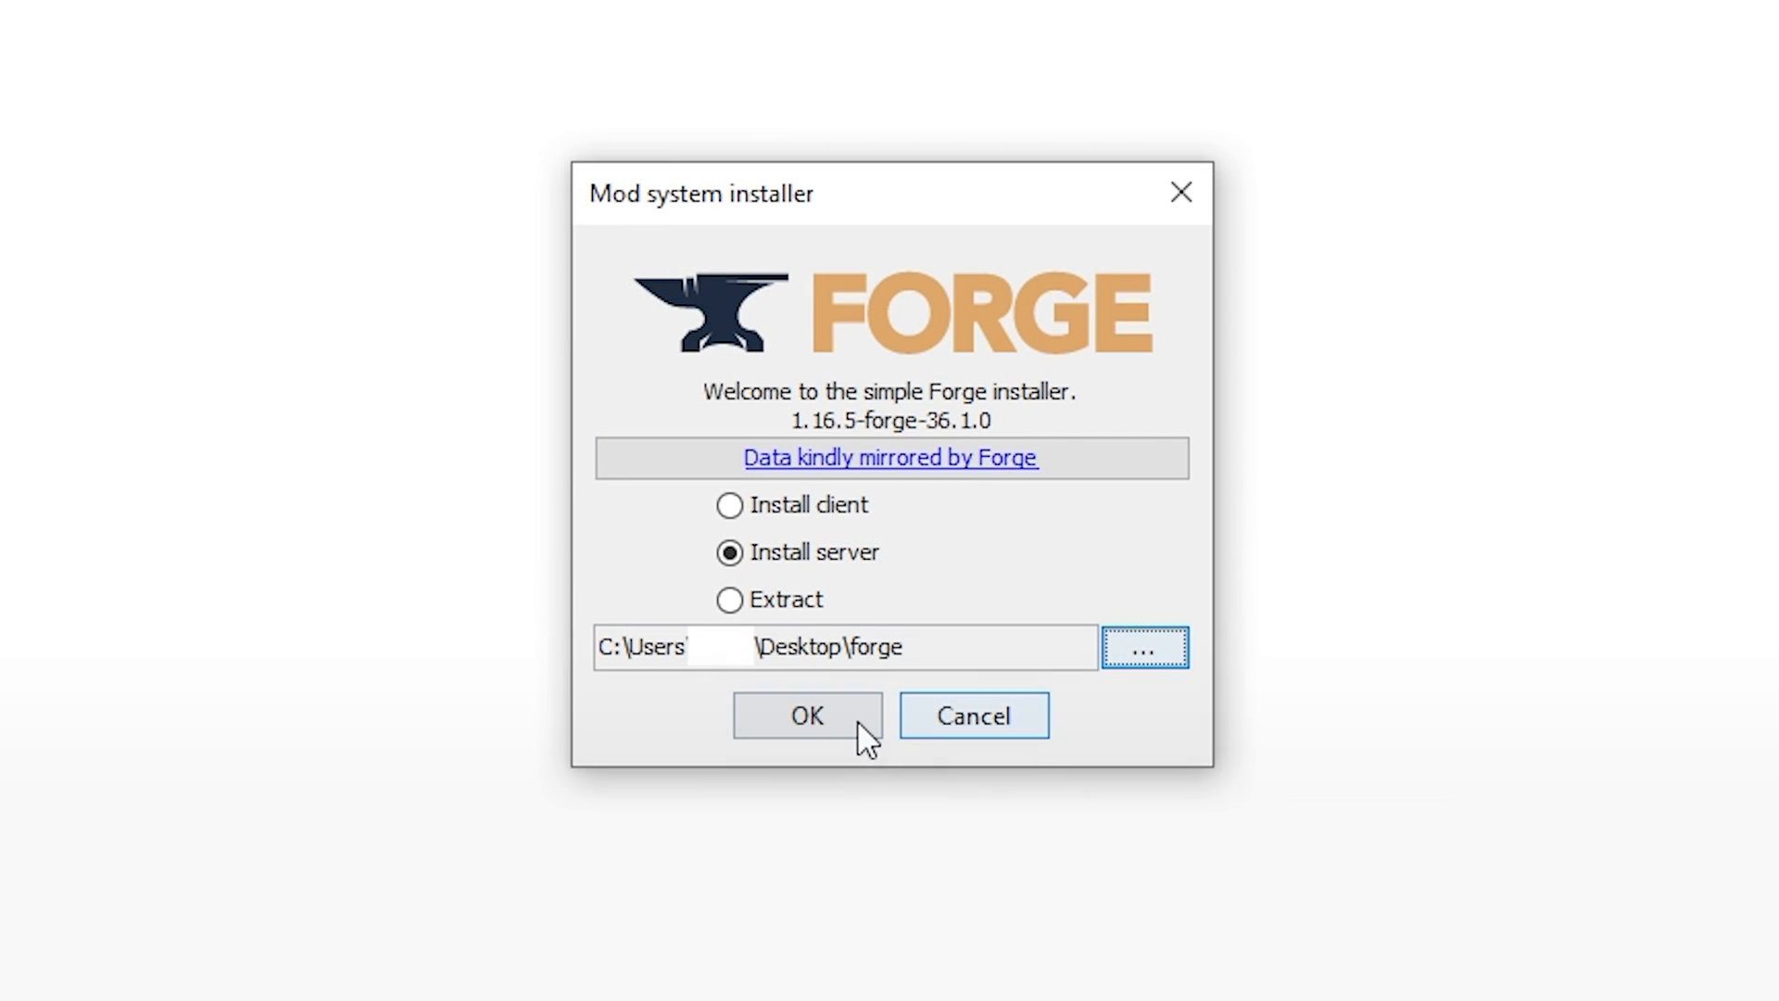
click(805, 715)
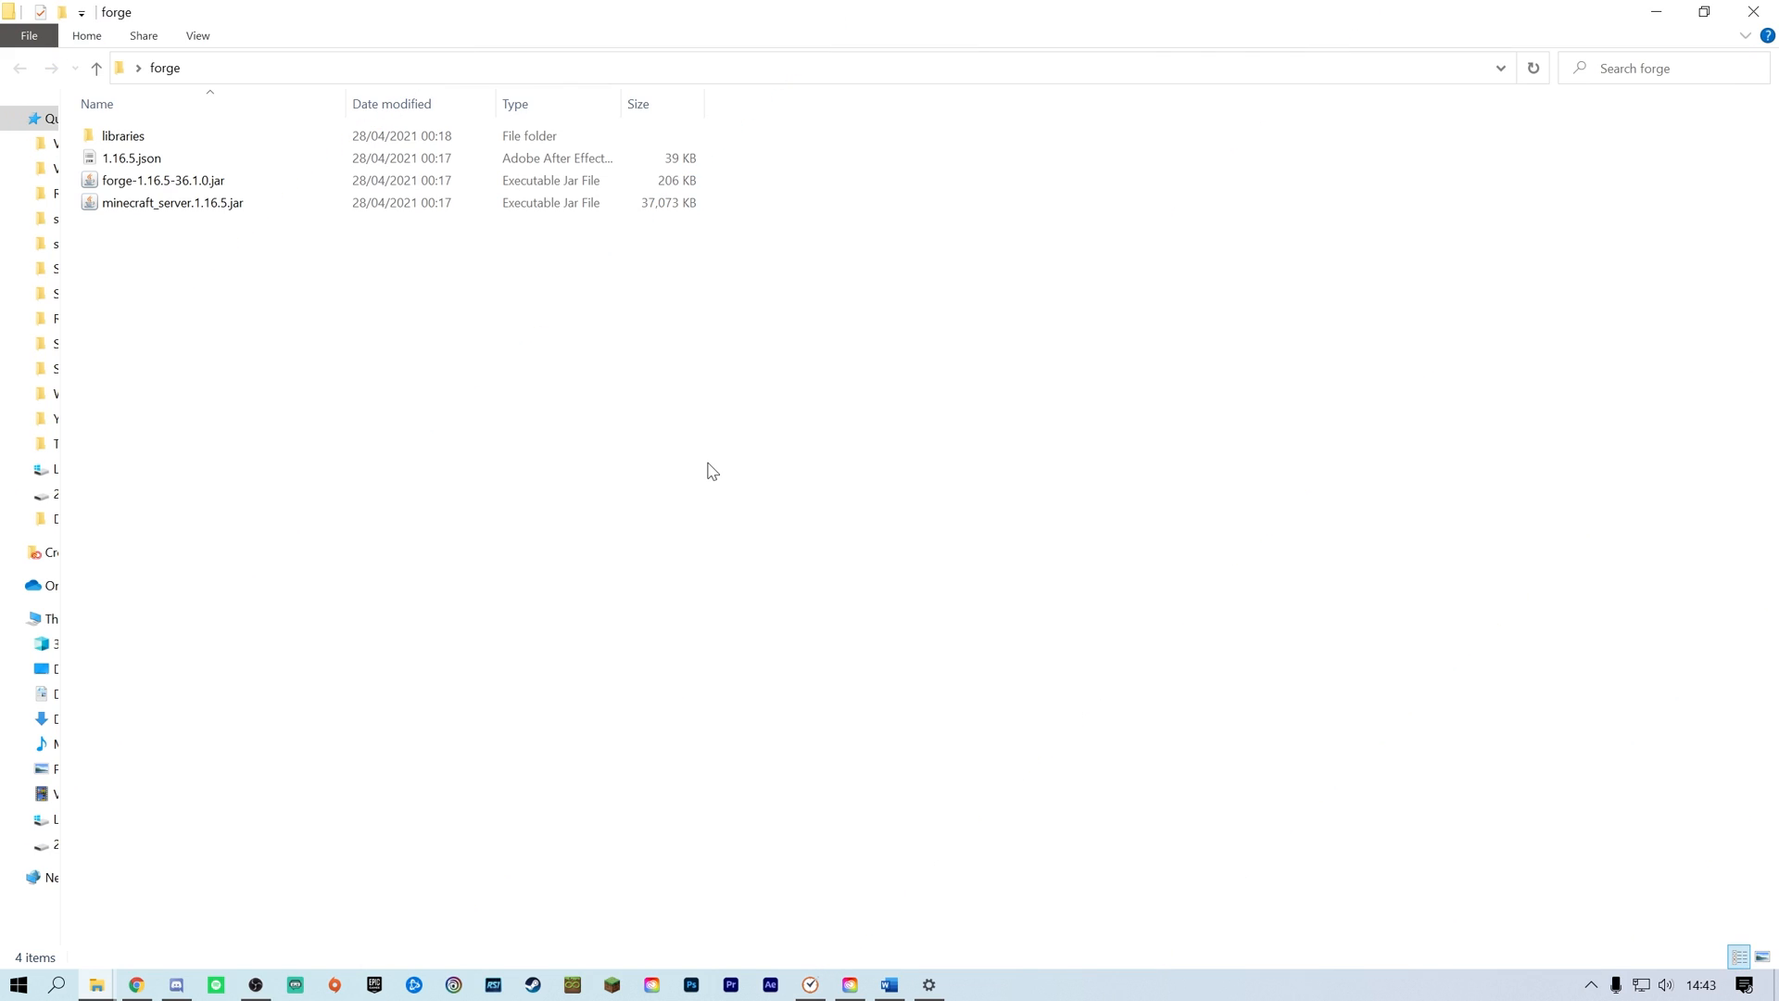
- Rename forge-1.16.5-36.1.0.jar to custom.jar
click(164, 180)
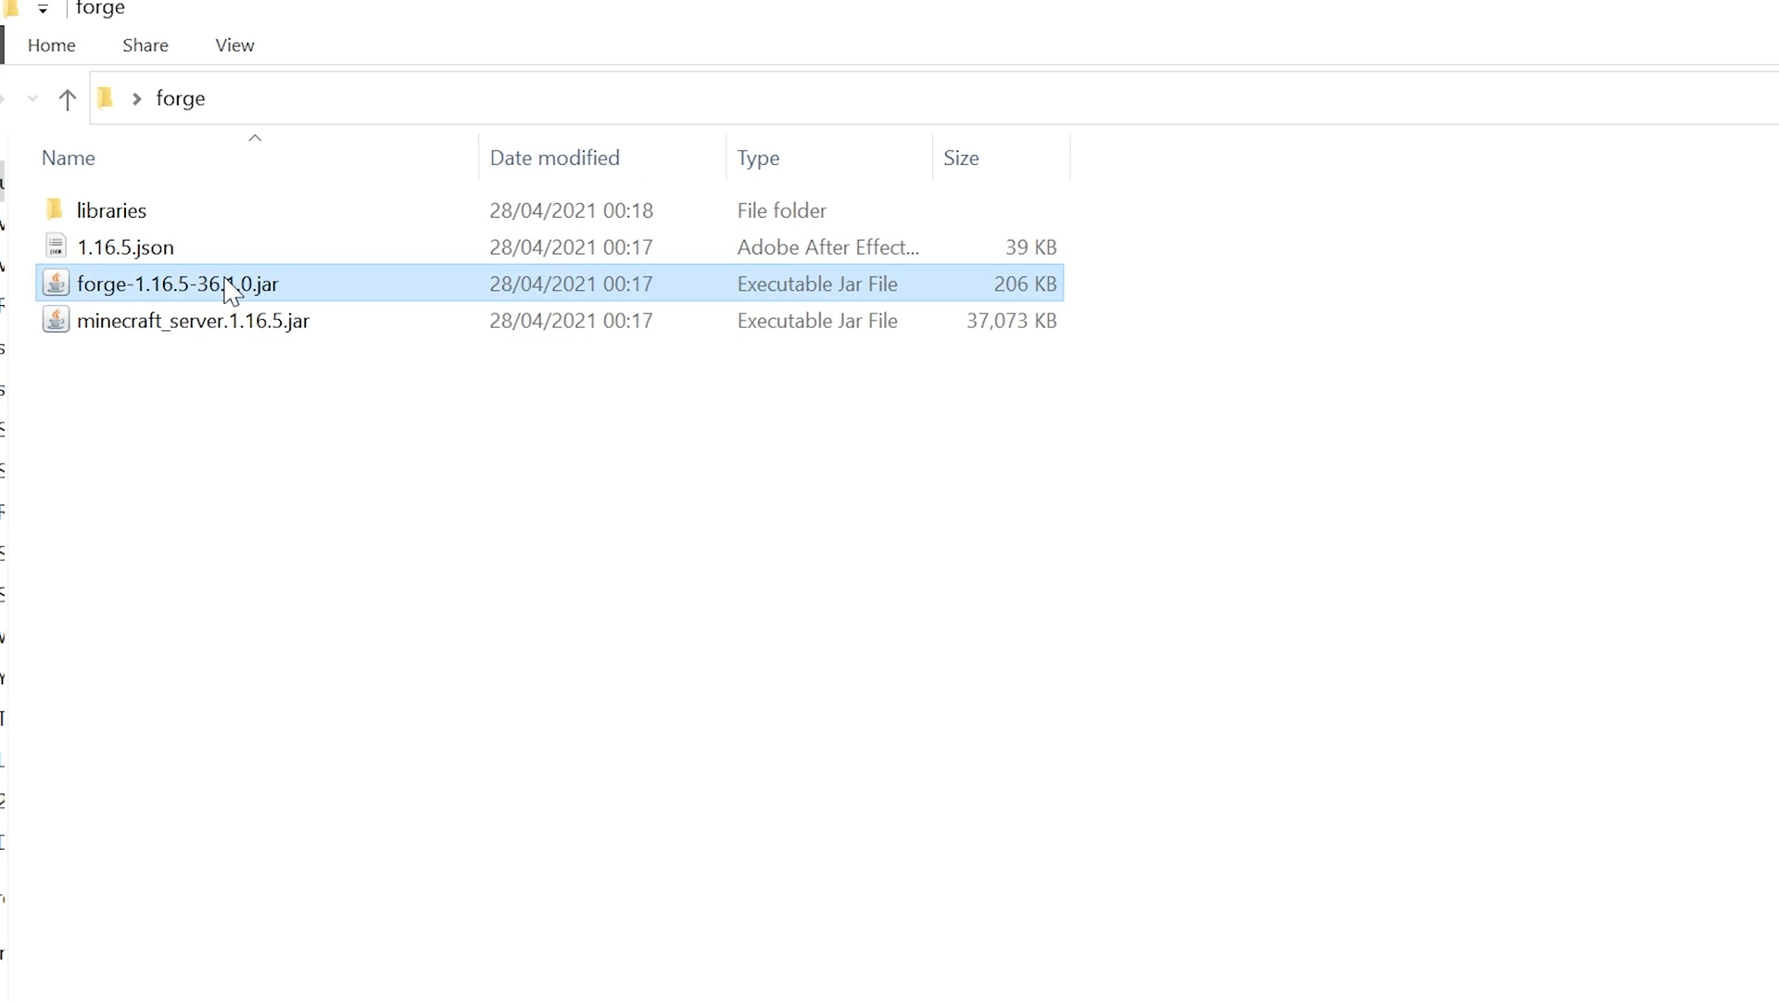
right_click(178, 284)
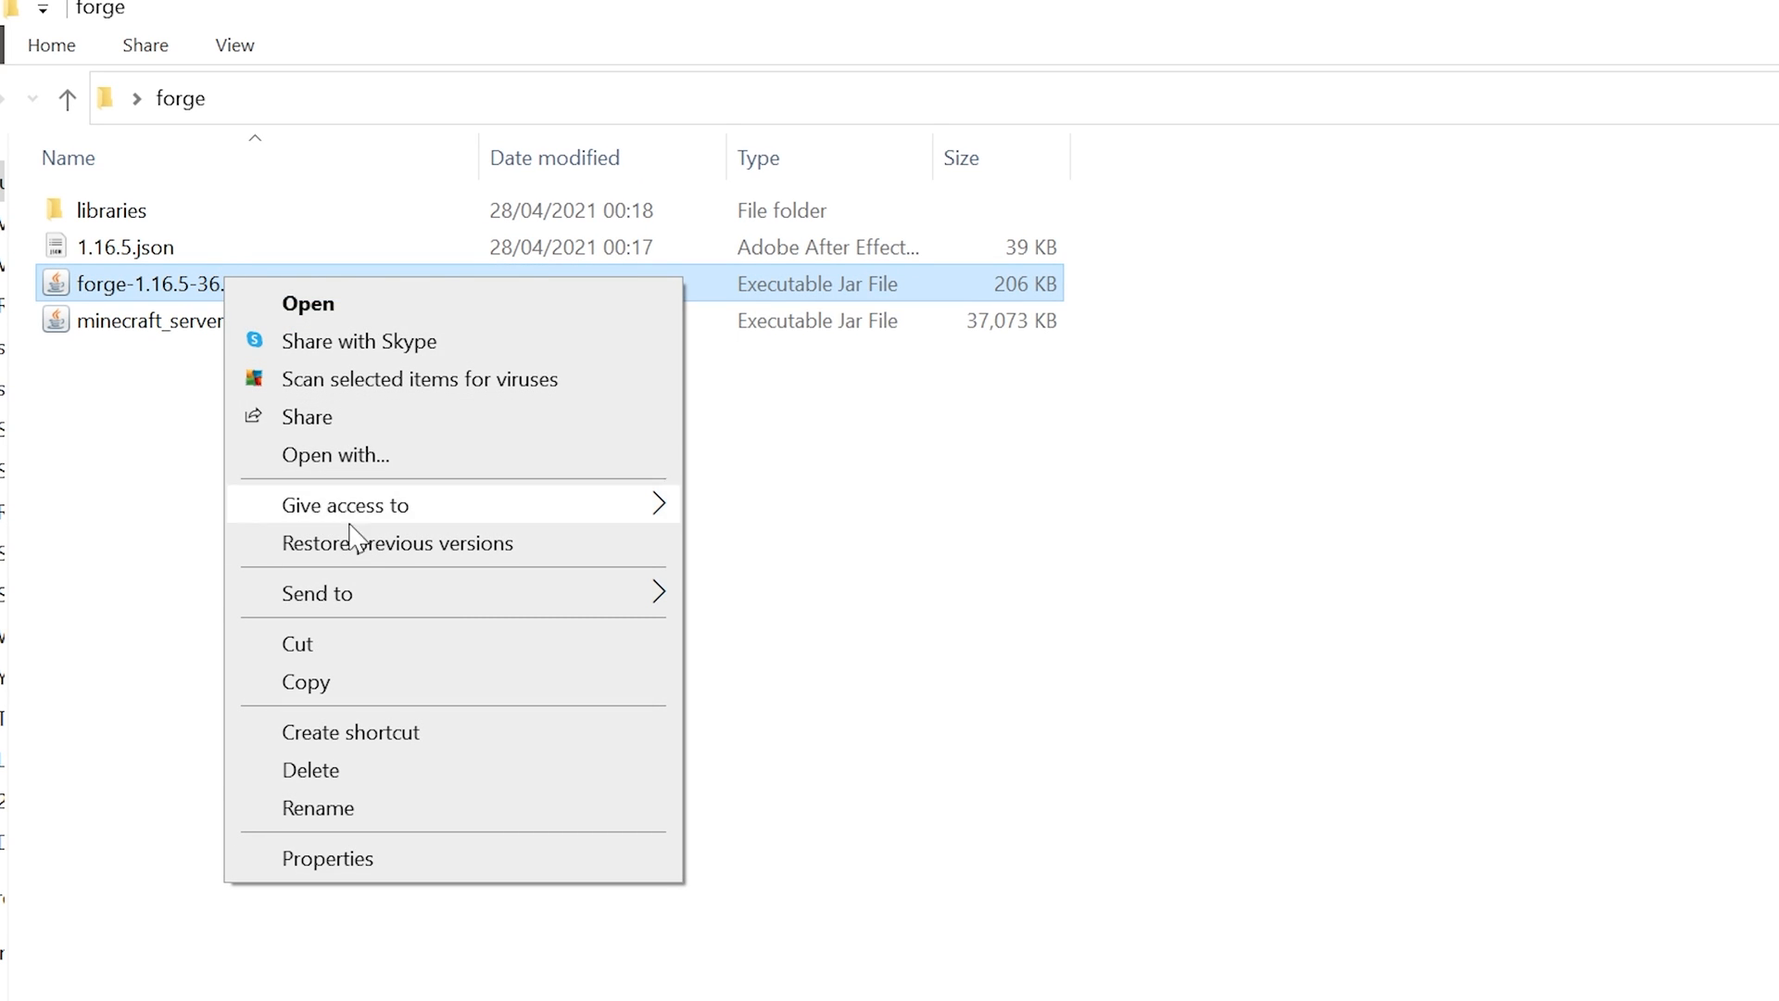
click(318, 808)
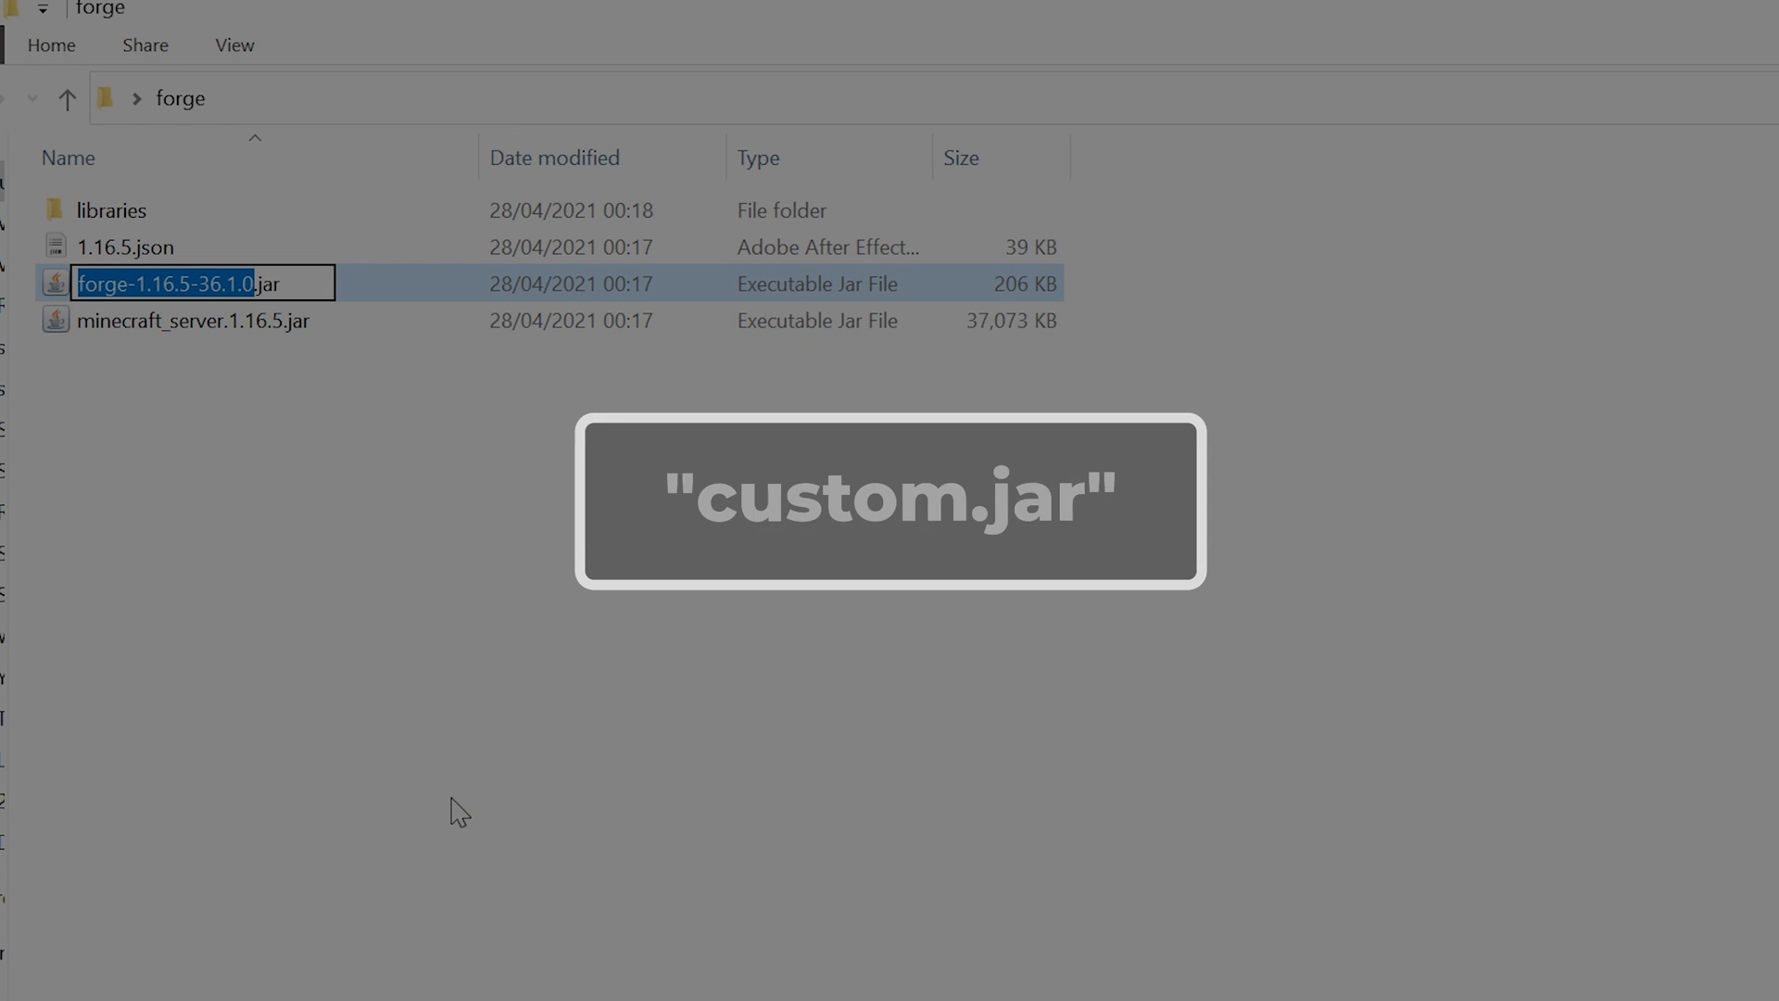
text(custom.jar)
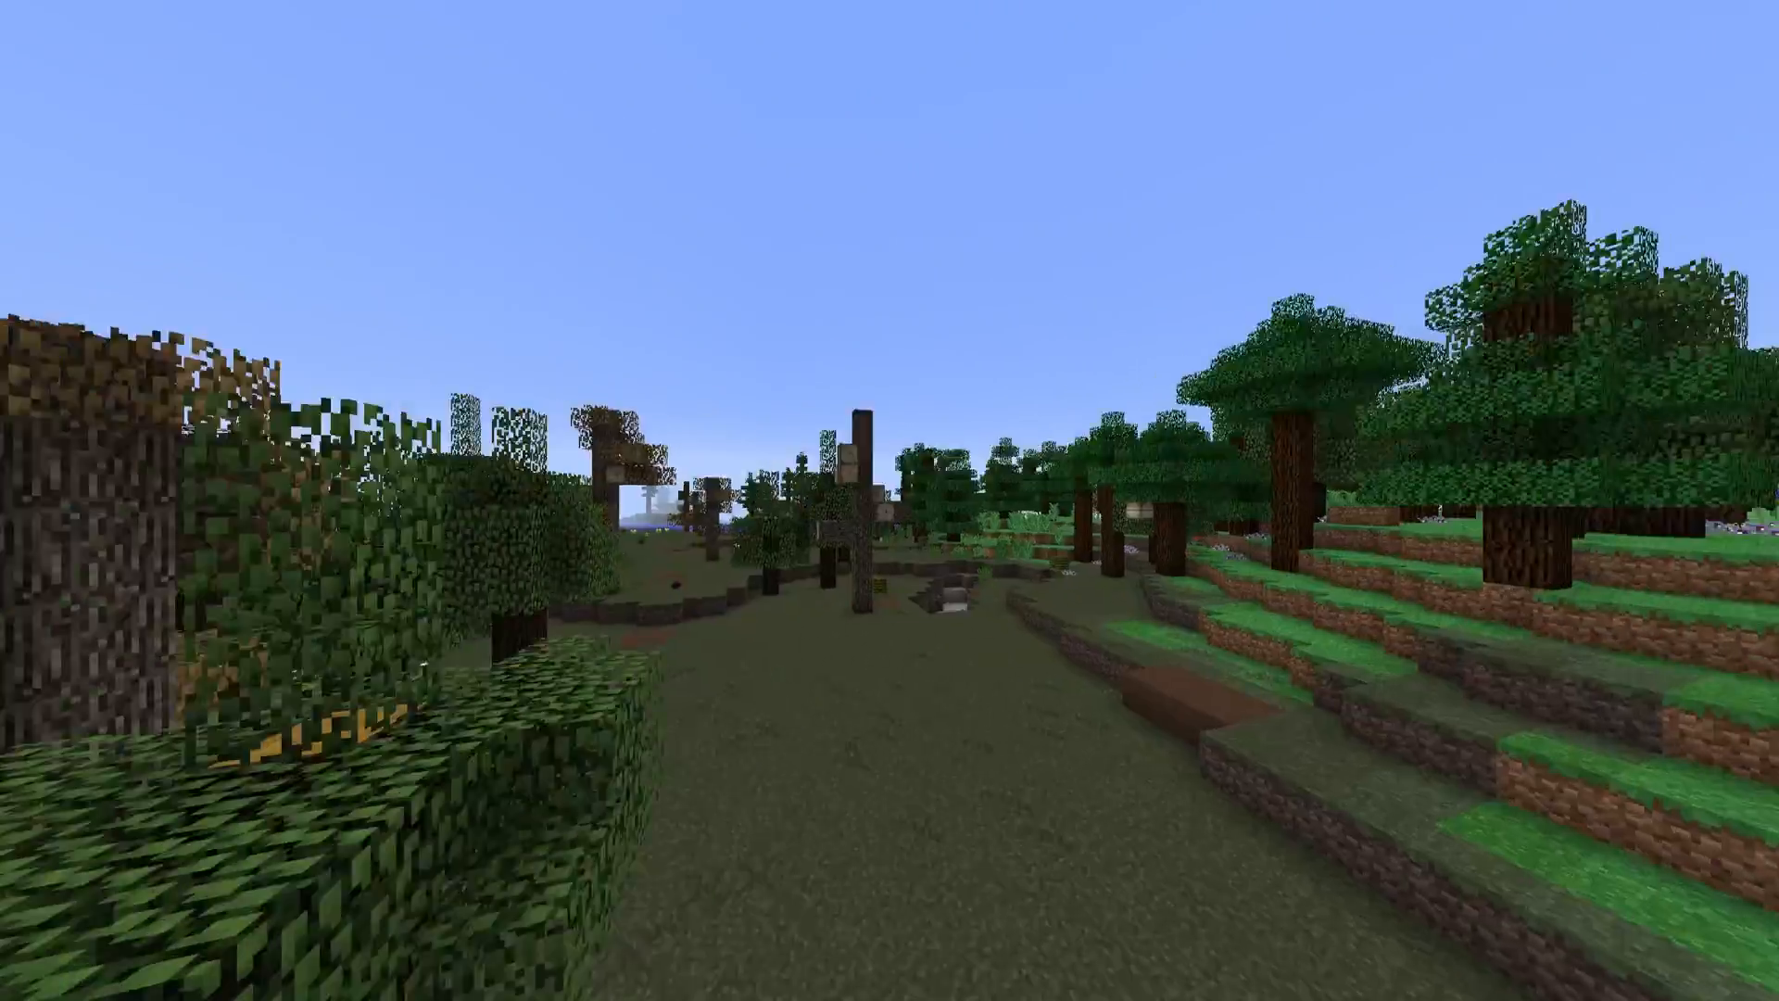
mouse_move(889, 500)
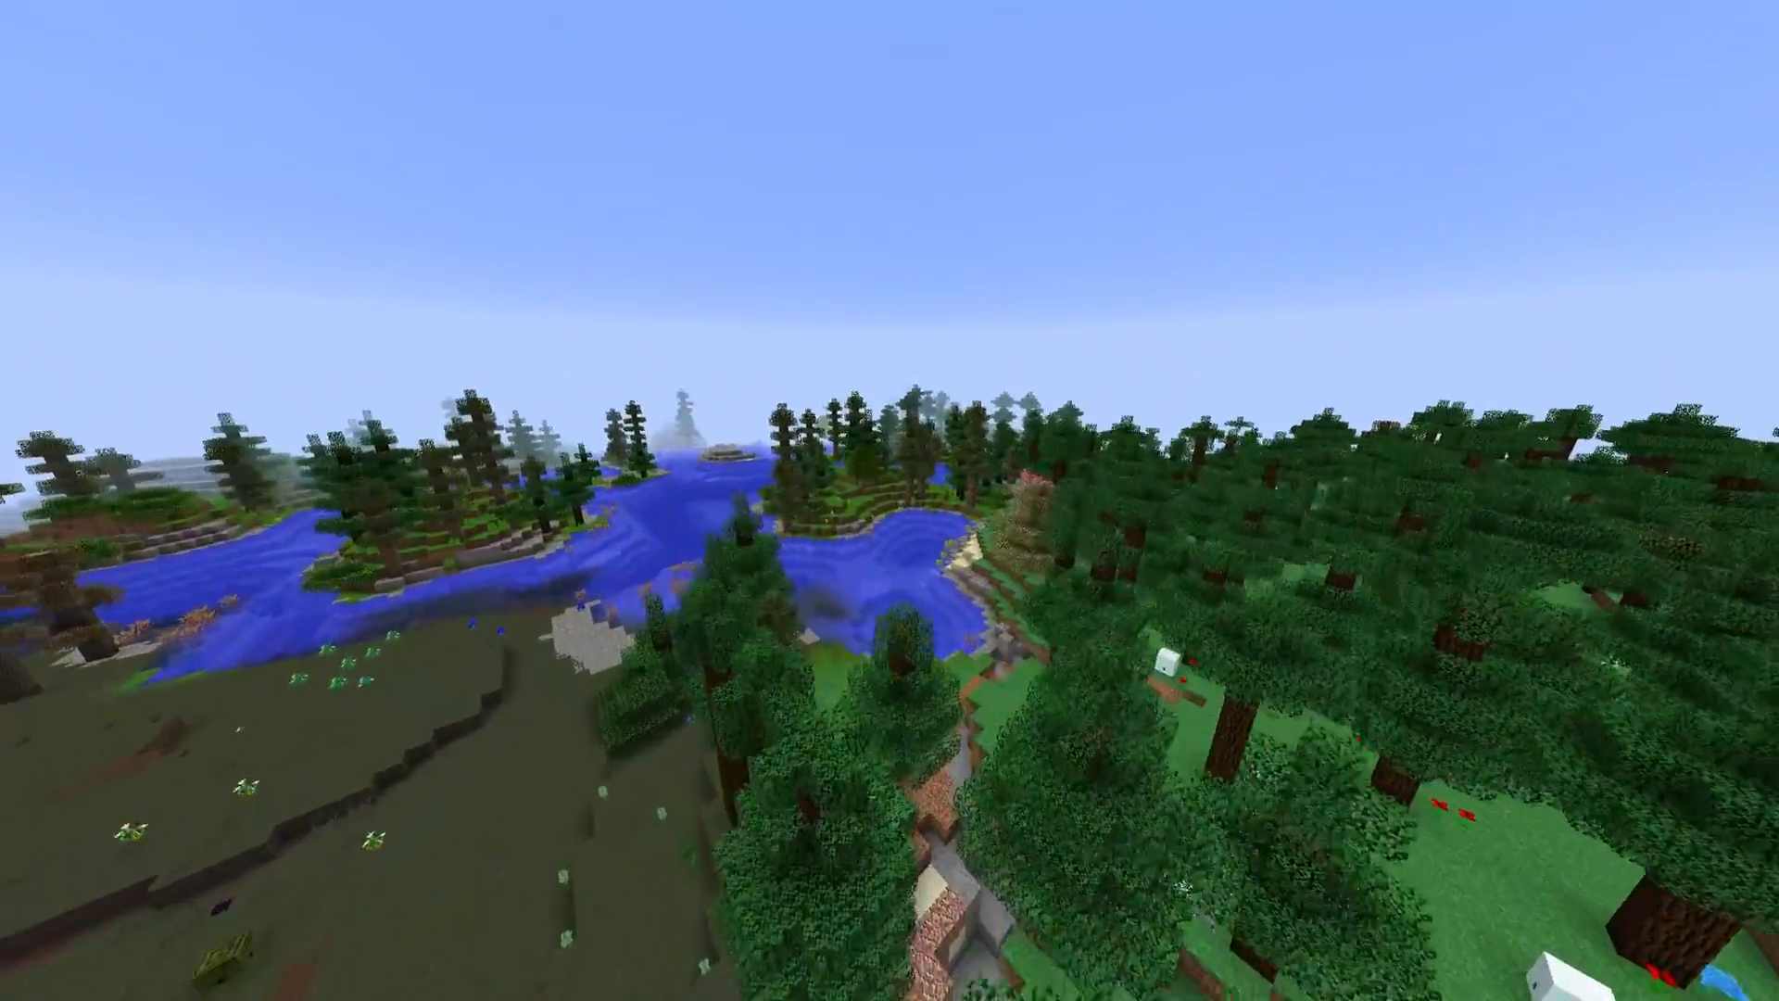
mouse_move(889, 500)
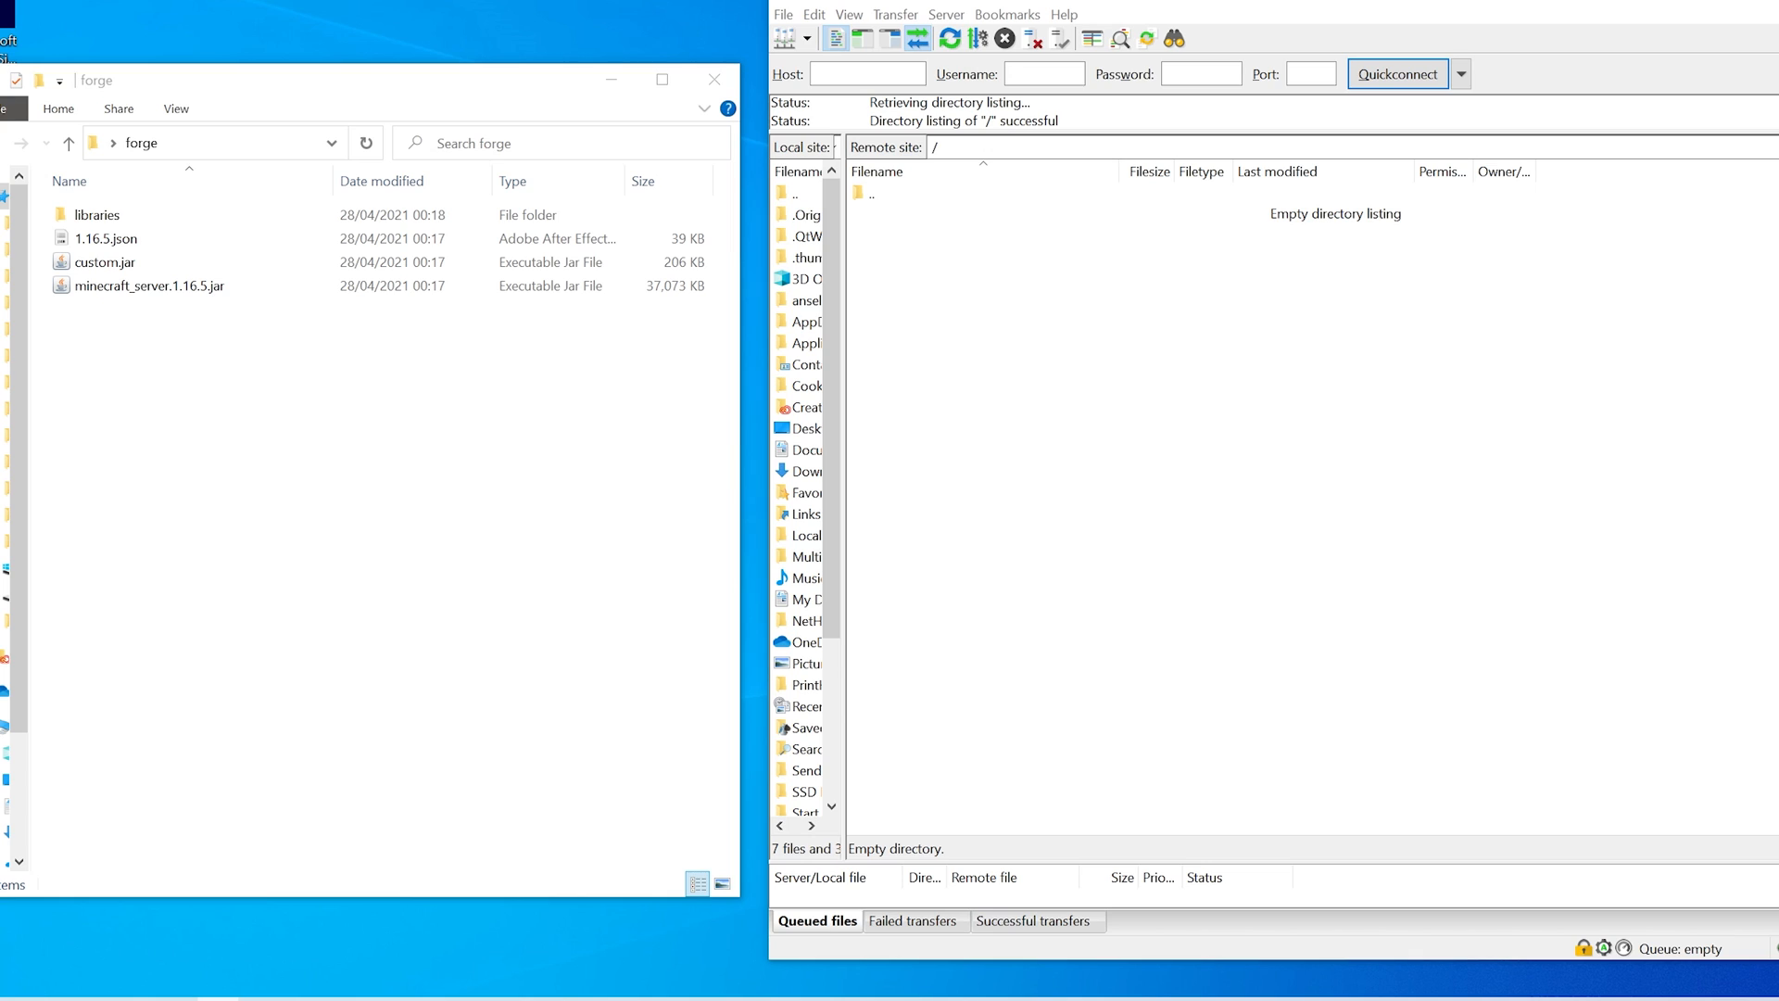
mouse_move(1113, 482)
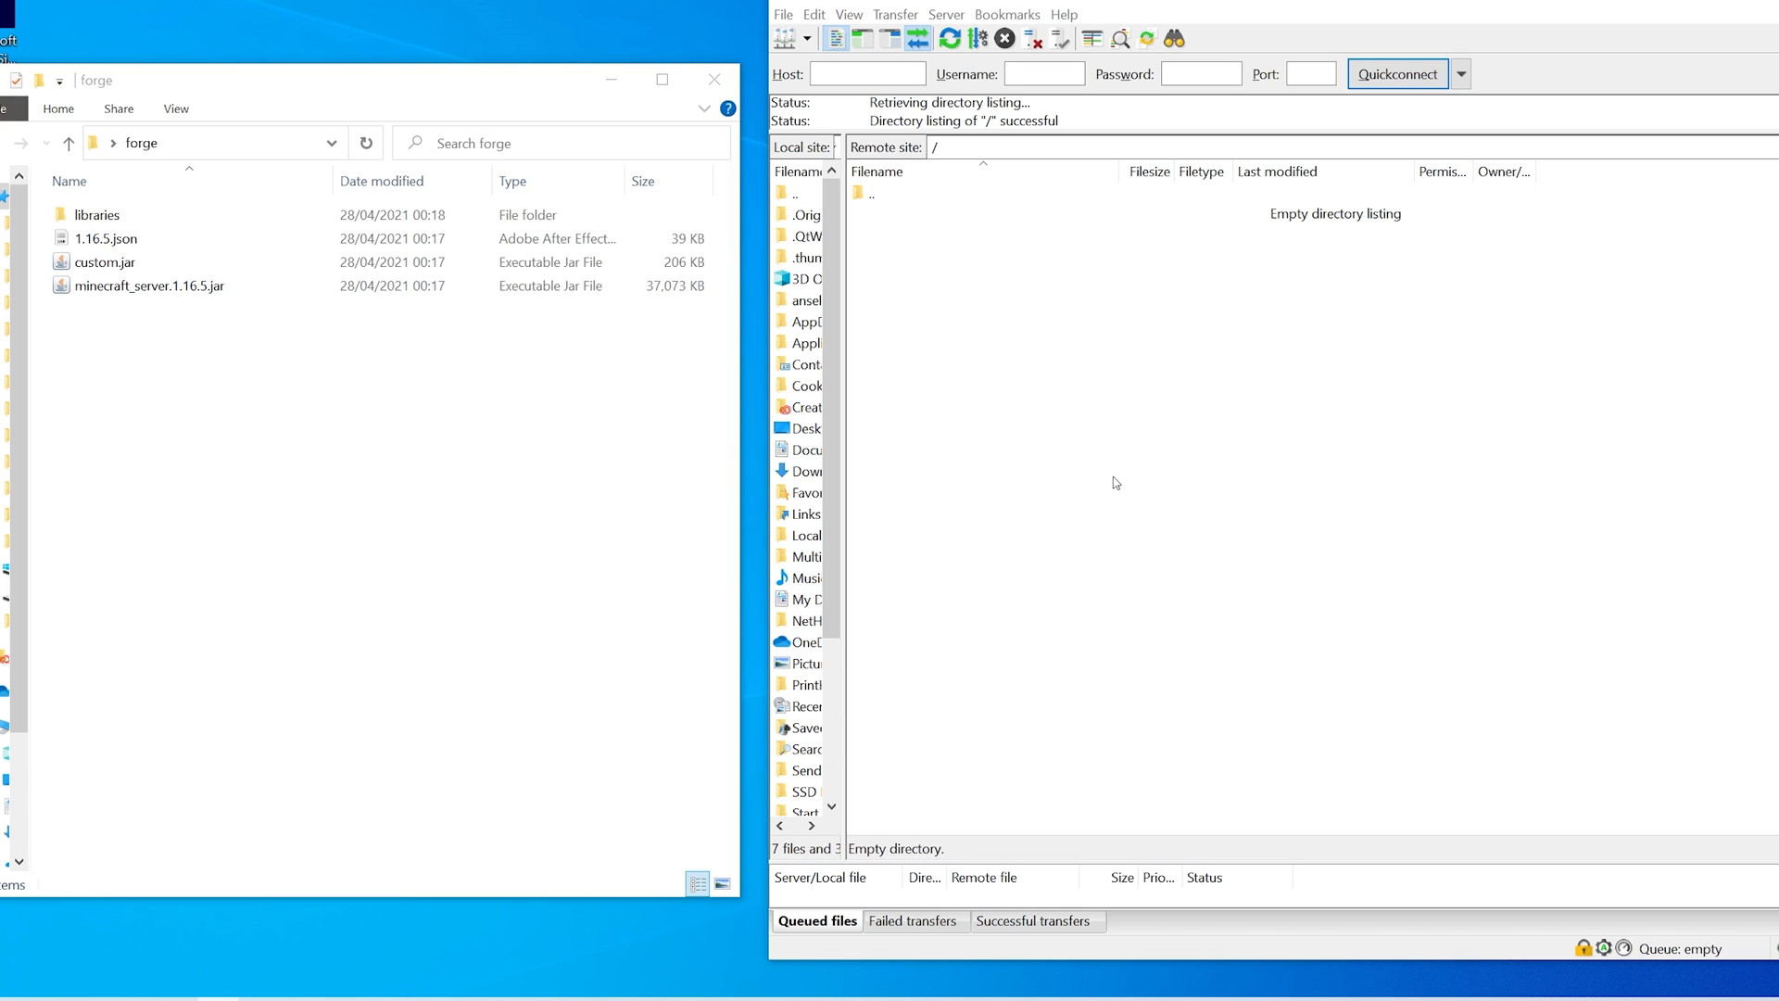
mouse_move(410, 419)
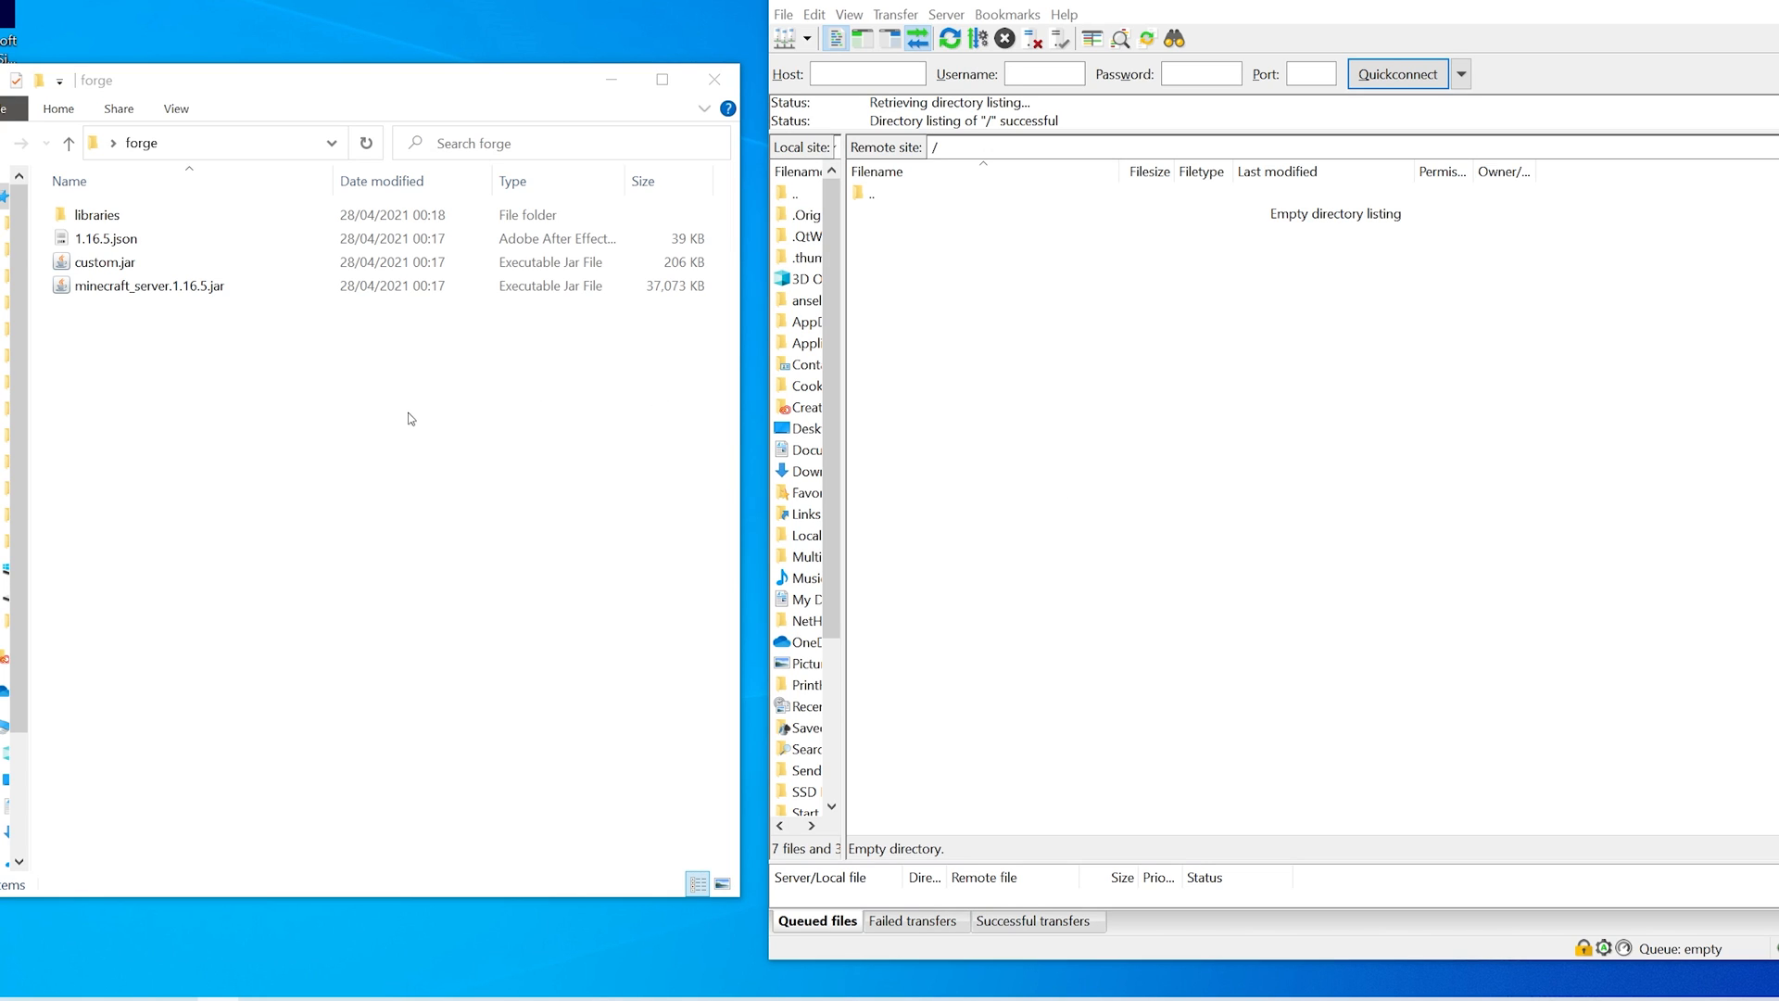
mouse_move(401, 424)
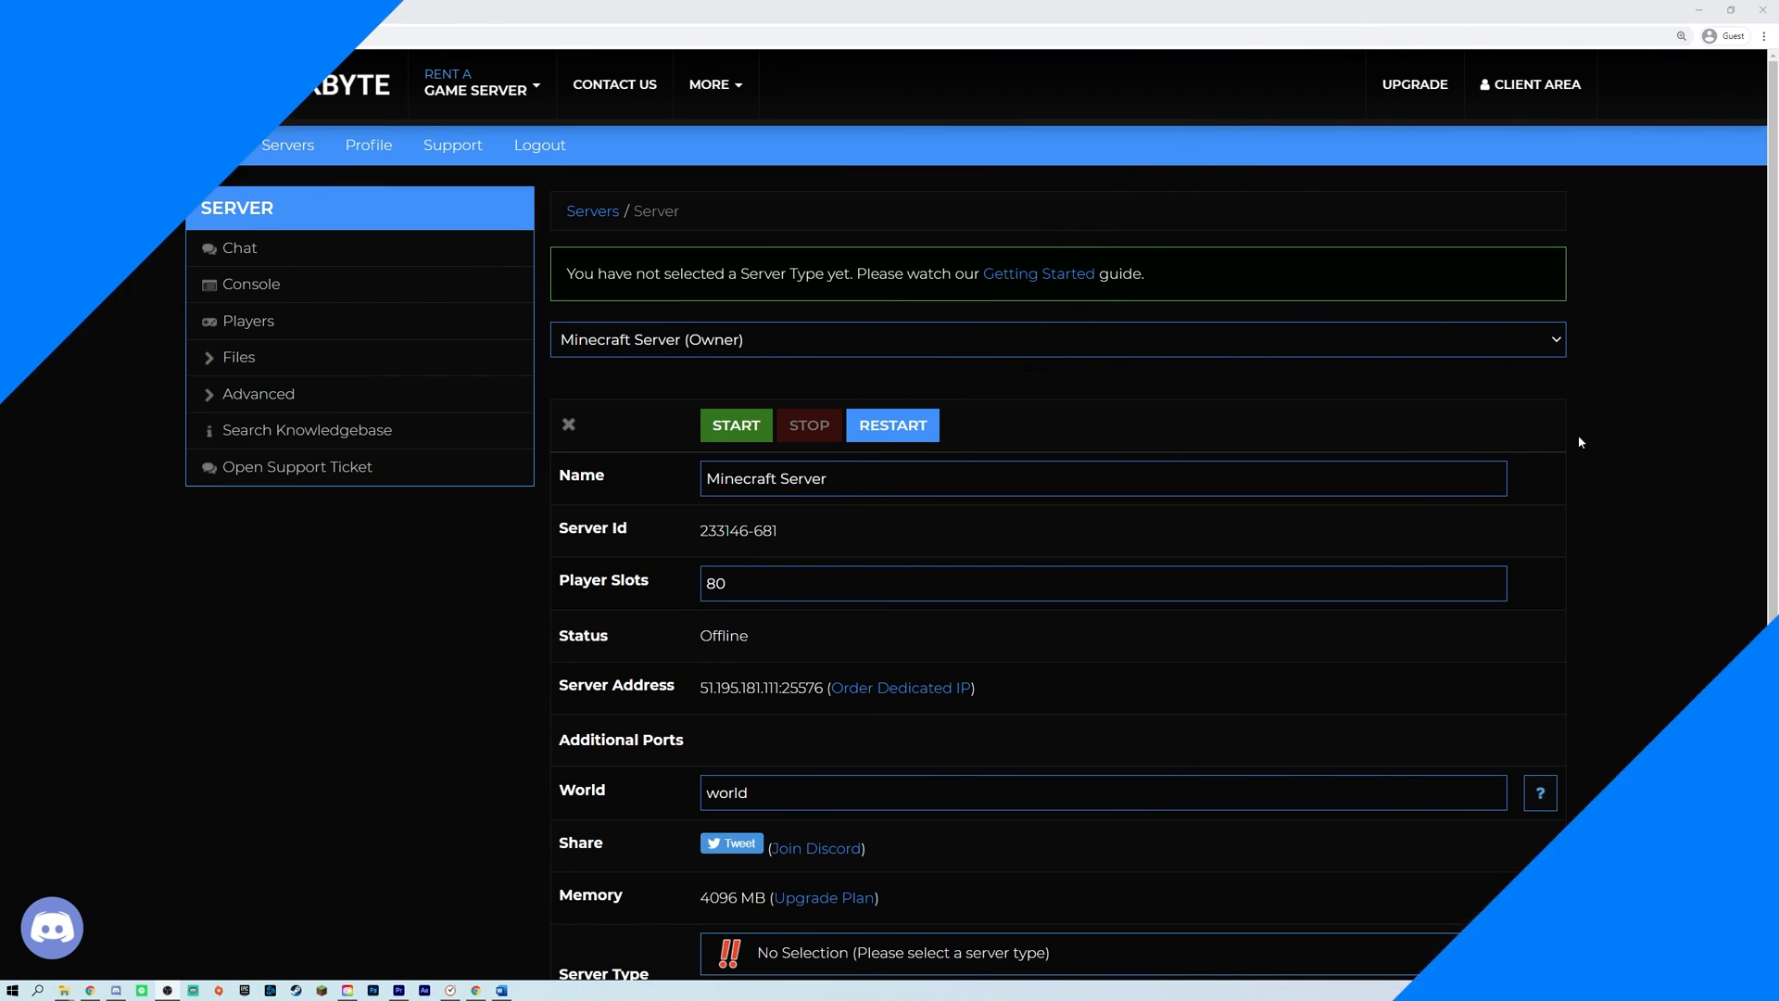
- Switch the server type to Custom JAR (custom.jar in base directory) and save
scroll(down, 3)
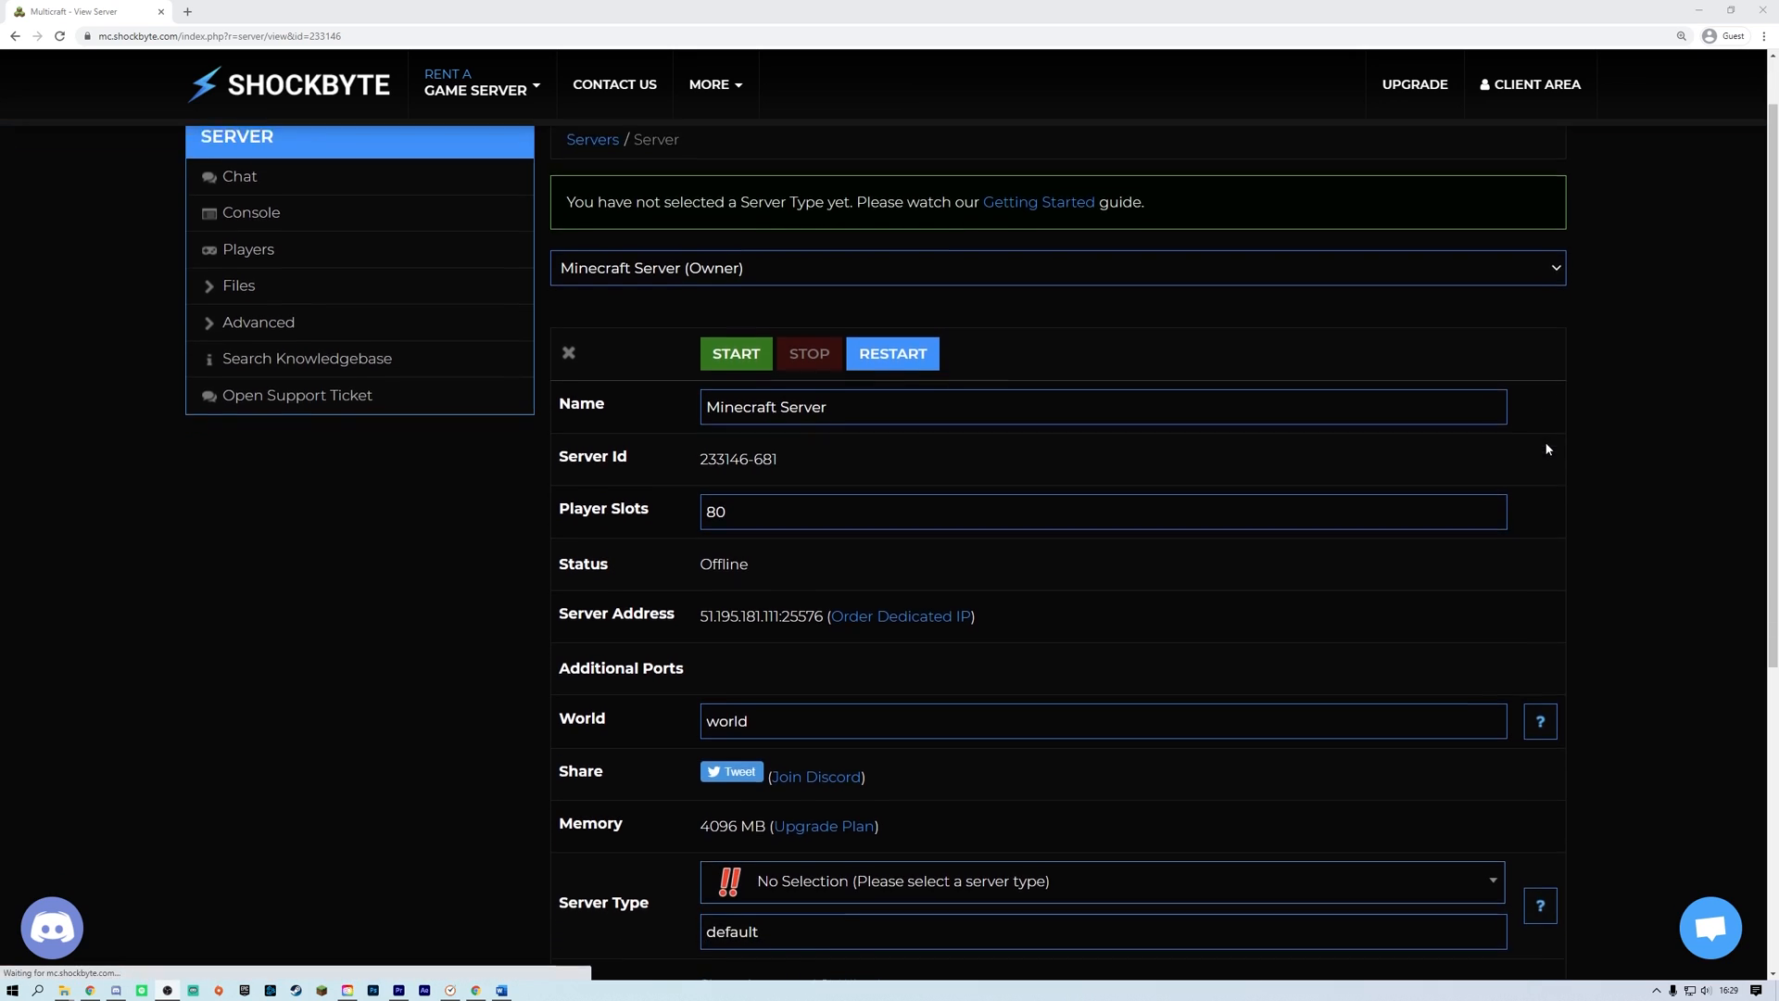
scroll(down, 3)
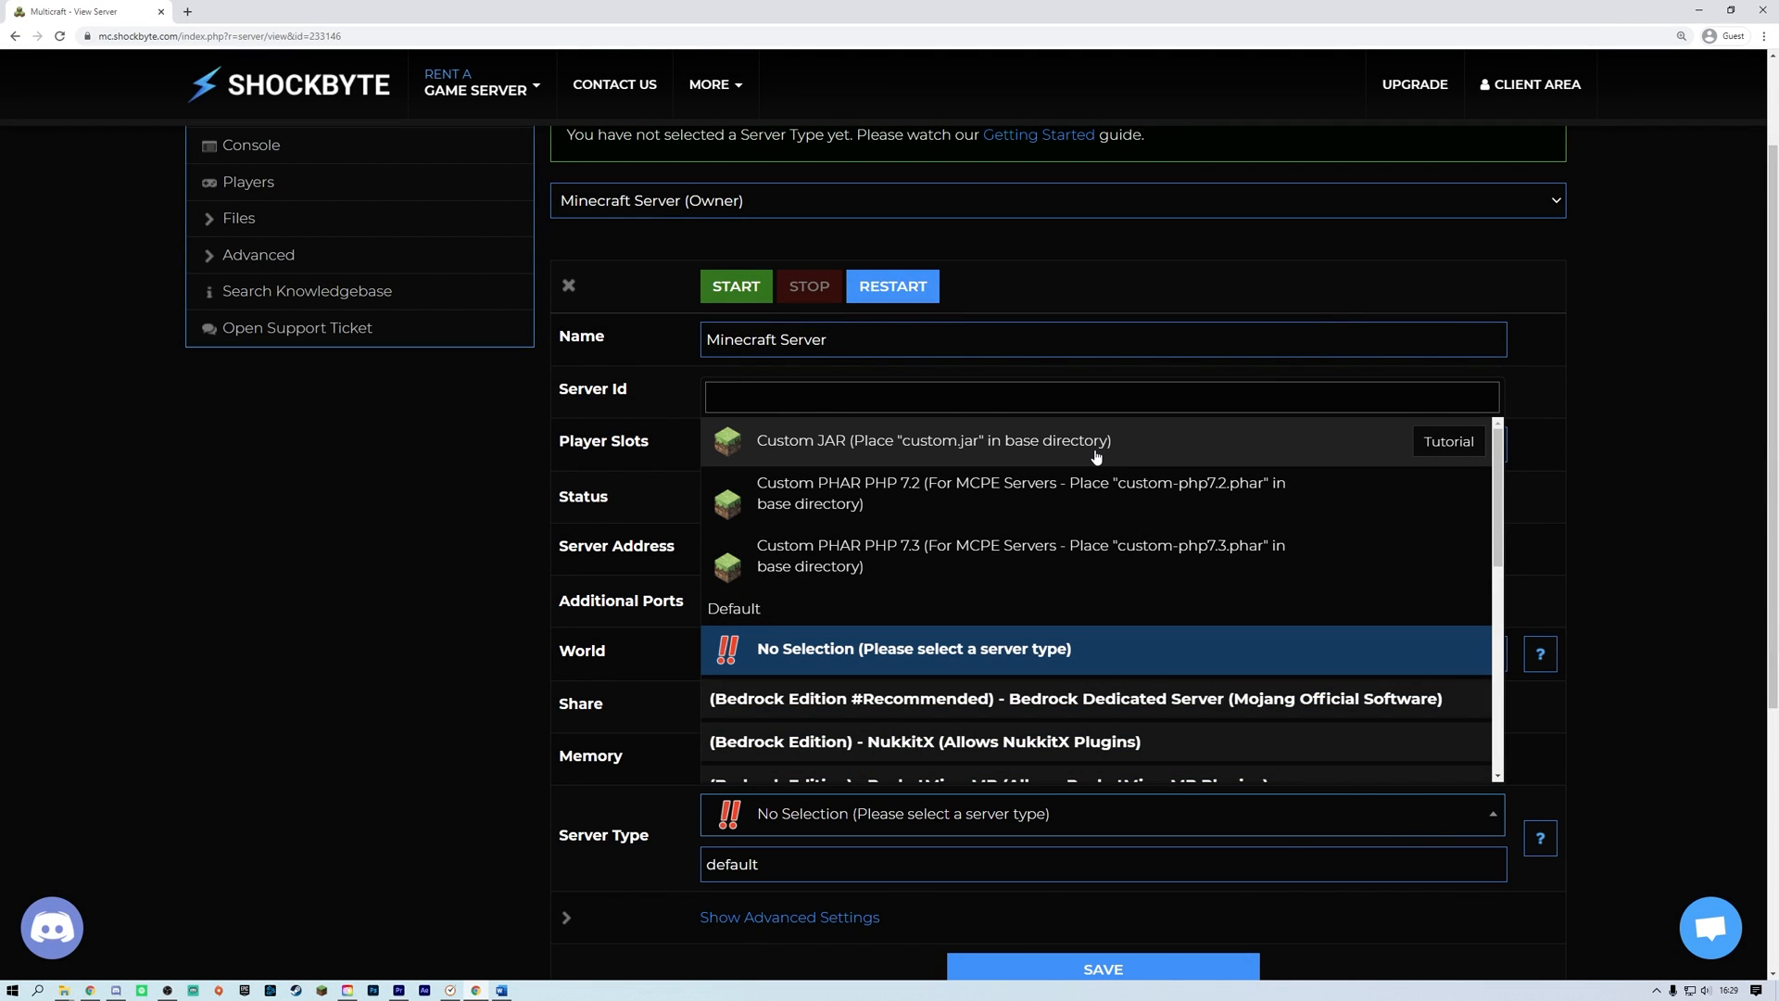
click(931, 440)
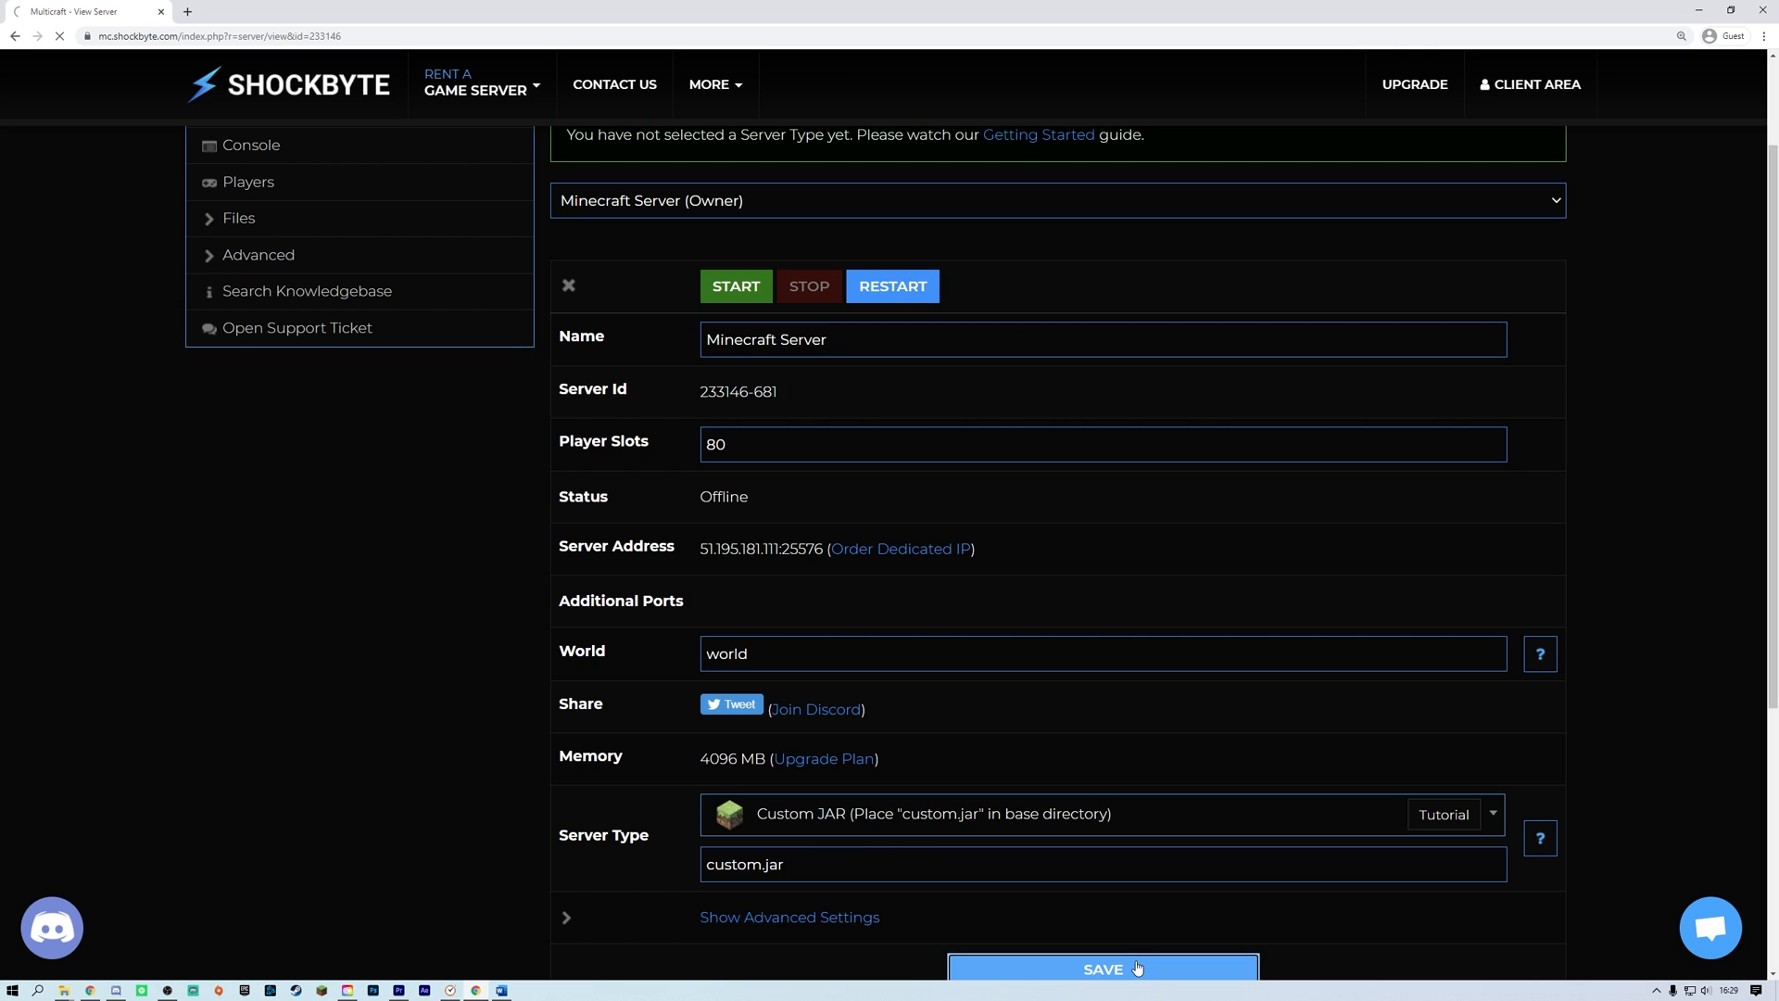
click(1100, 967)
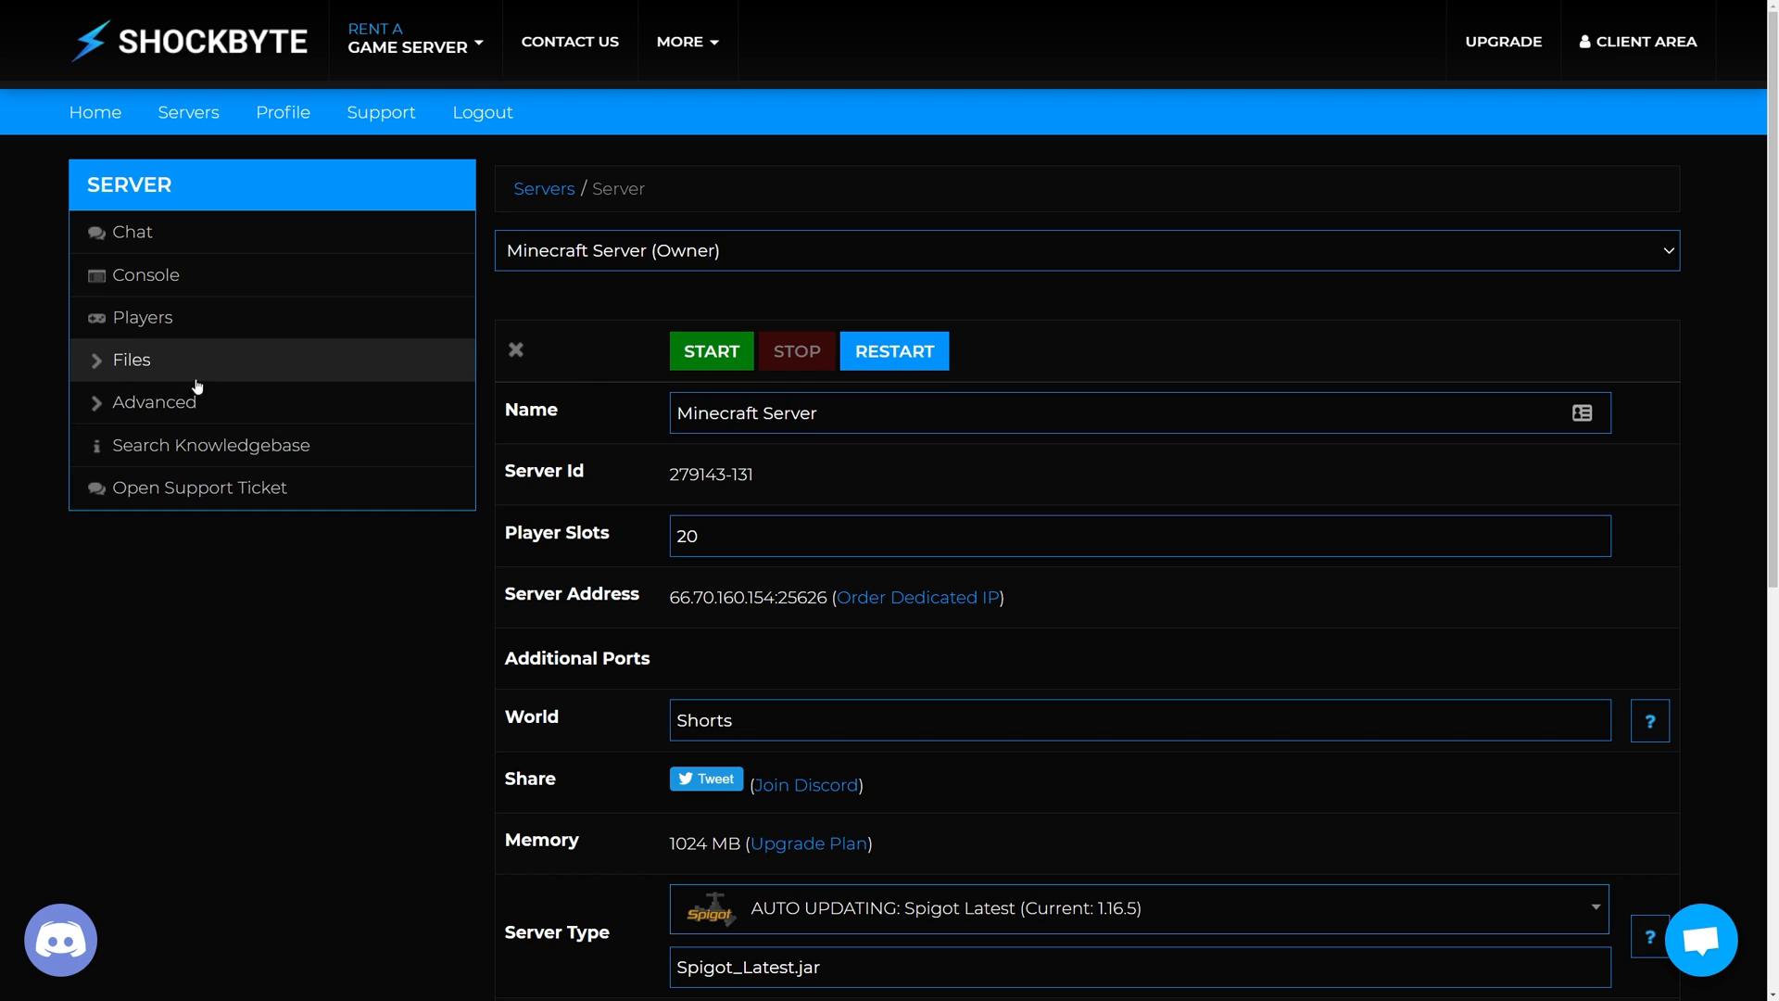
- Apply the Forge 1.16.5 - 36.1.4 template through the Modpack Installer
click(131, 360)
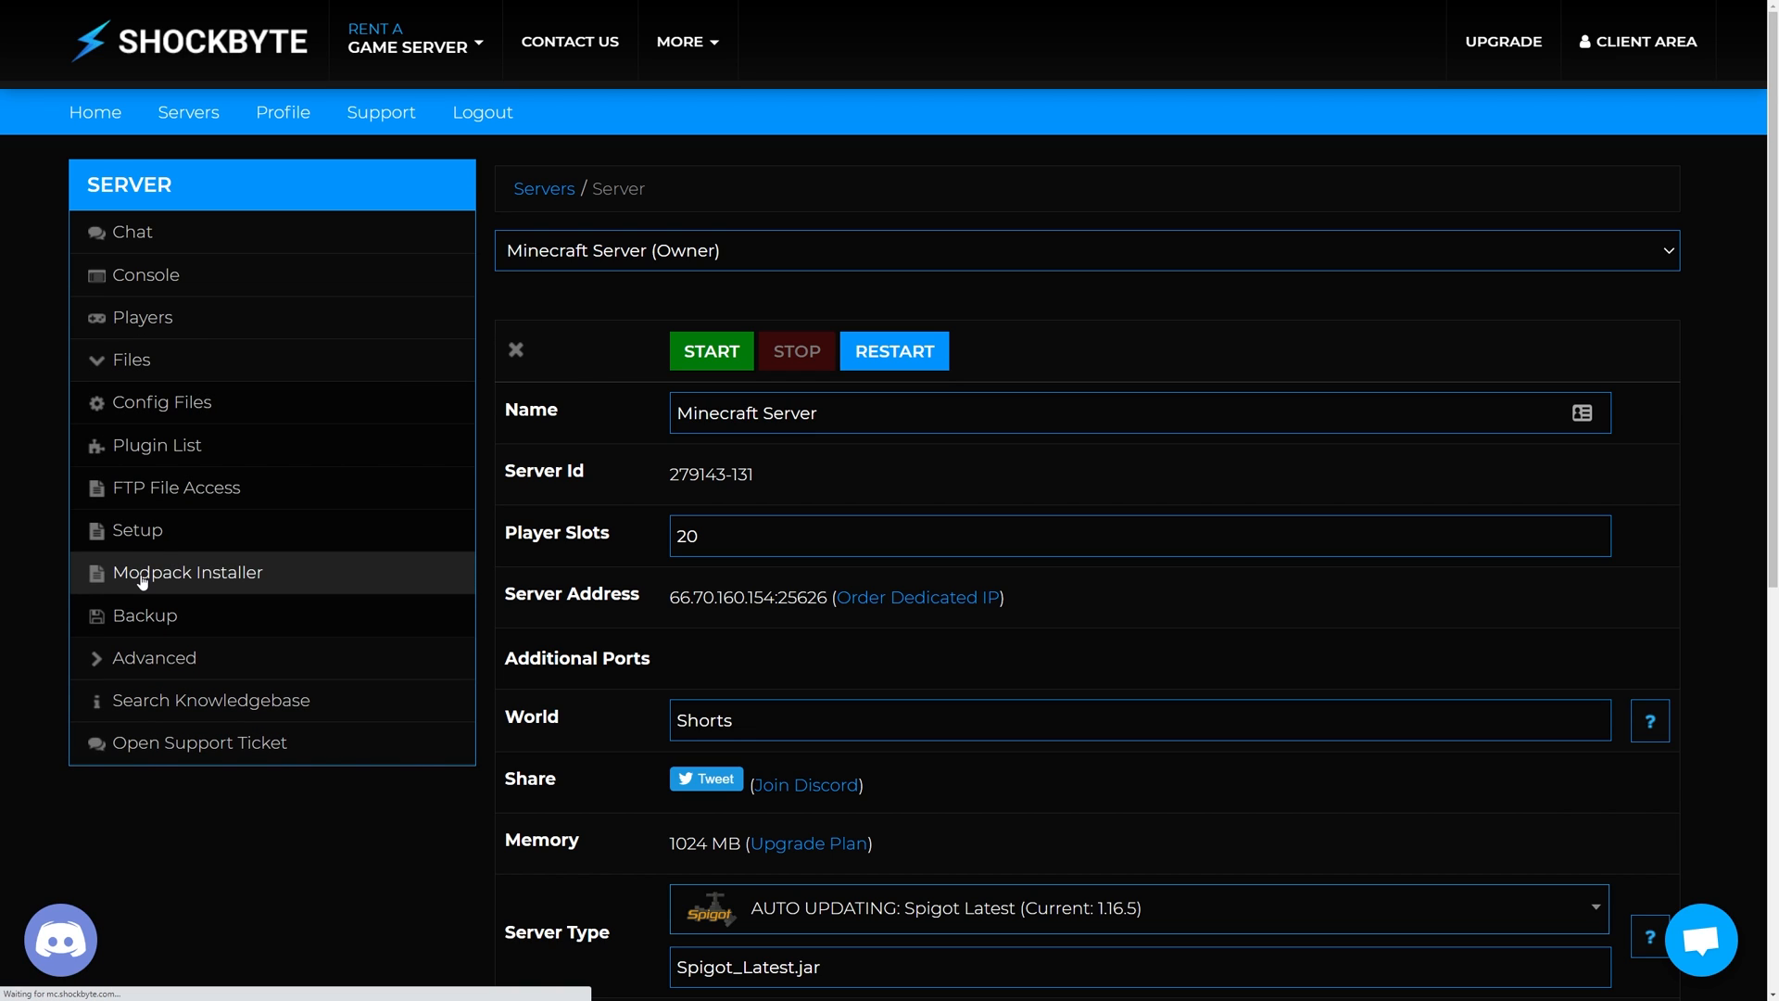
click(138, 530)
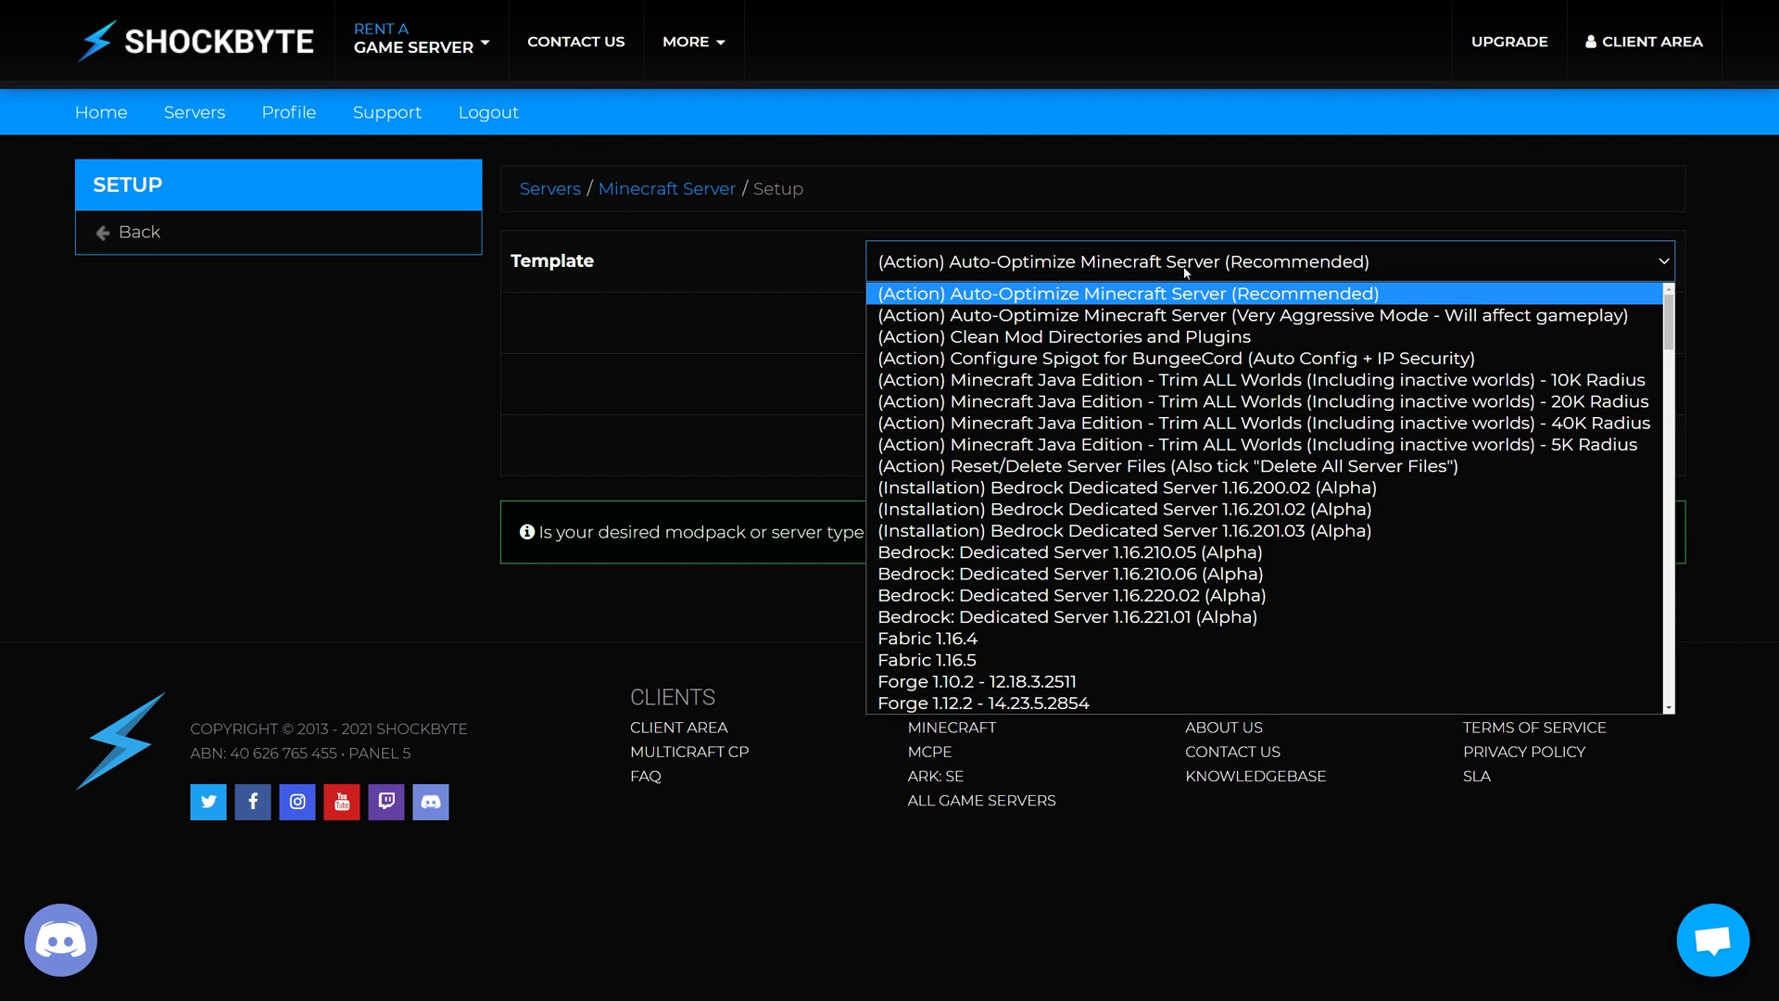
scroll(down, 3)
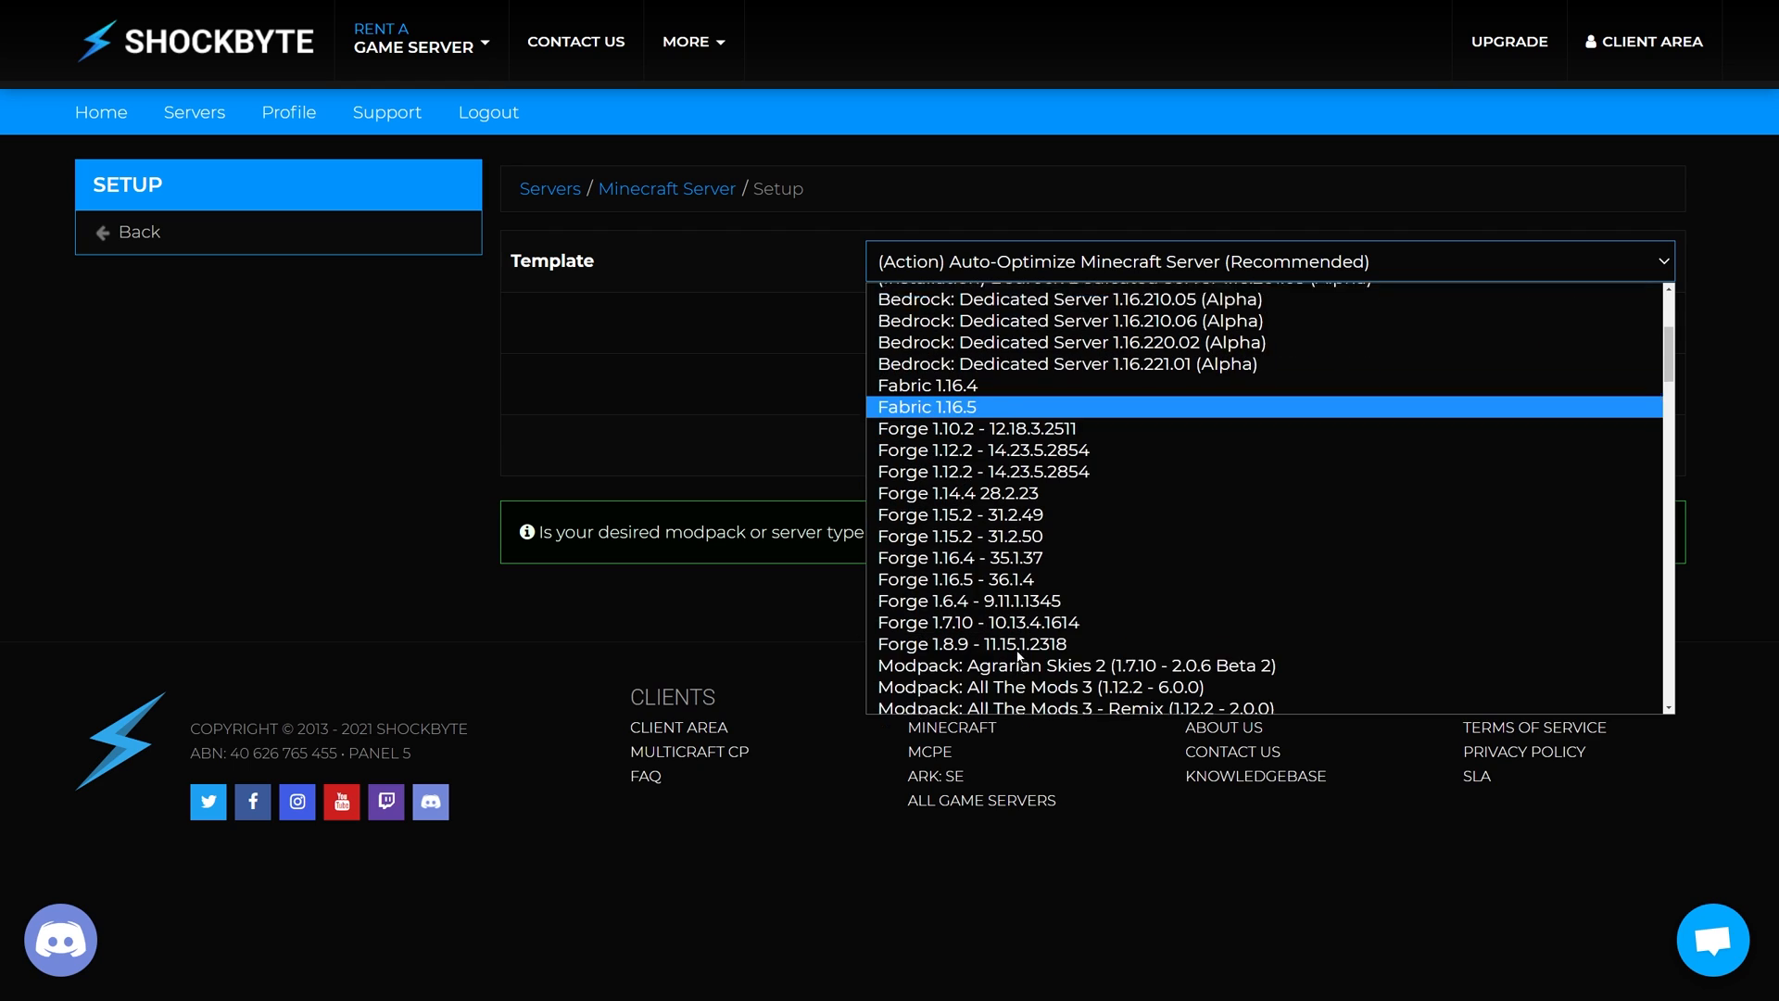
click(956, 578)
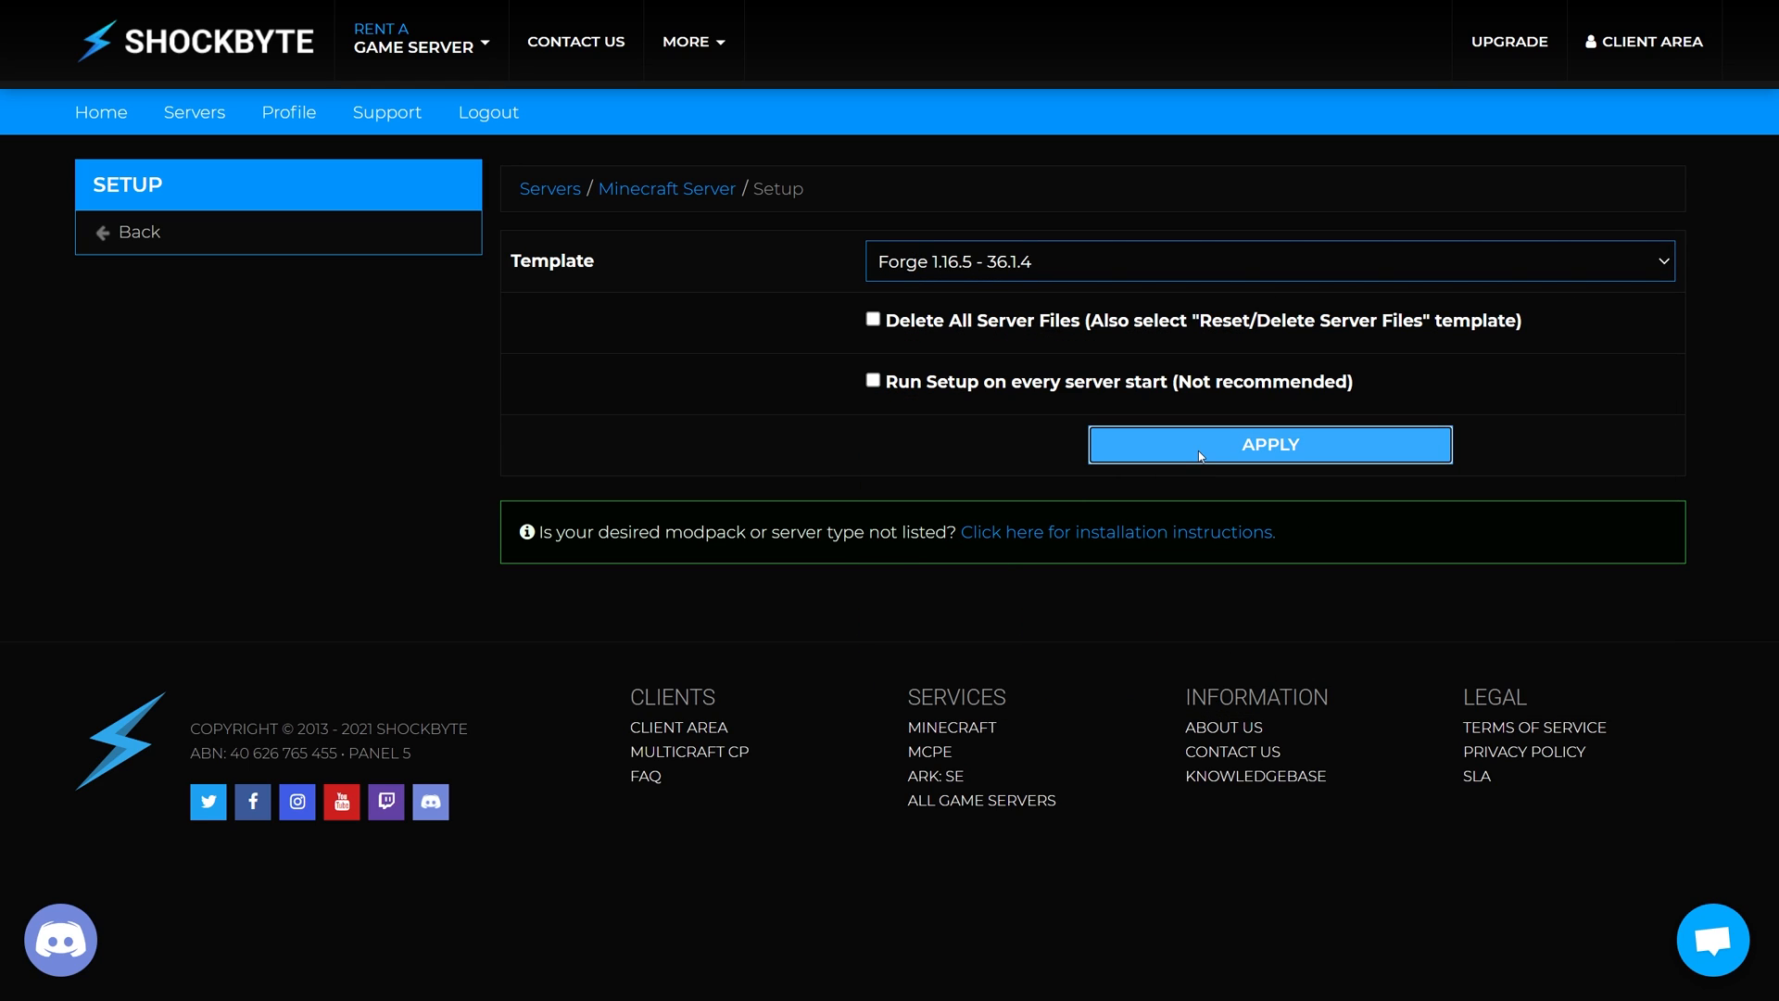
click(1268, 444)
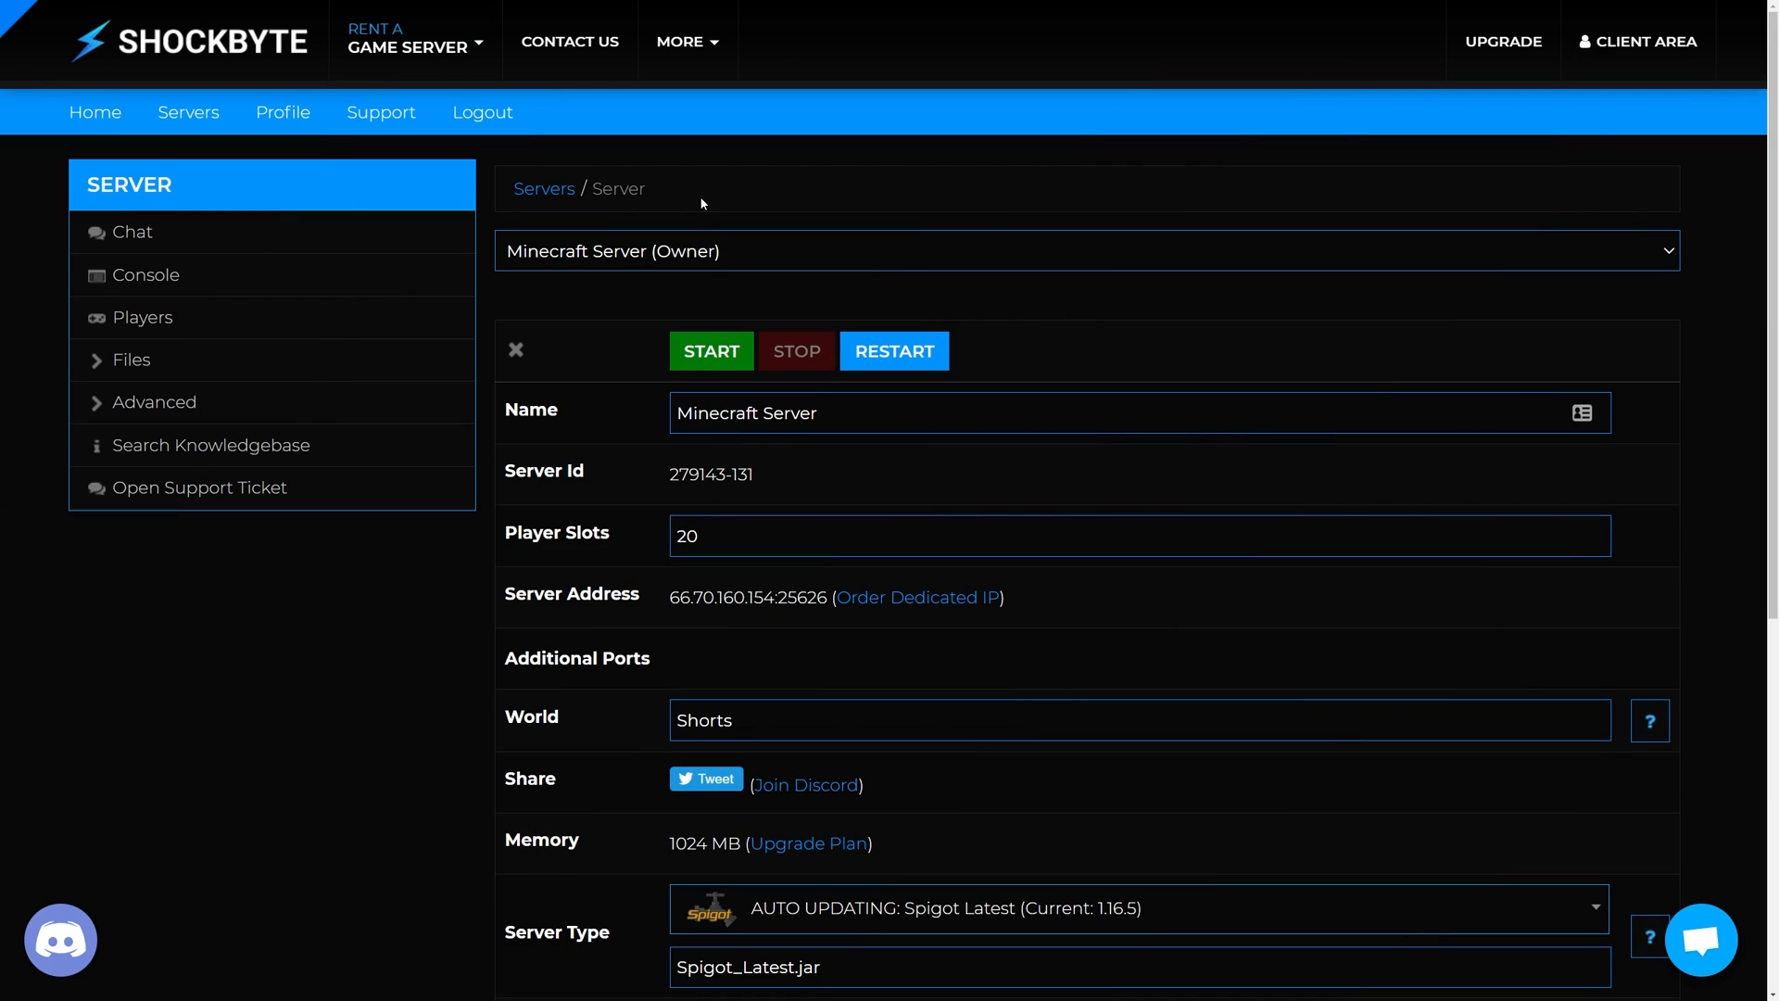
click(711, 350)
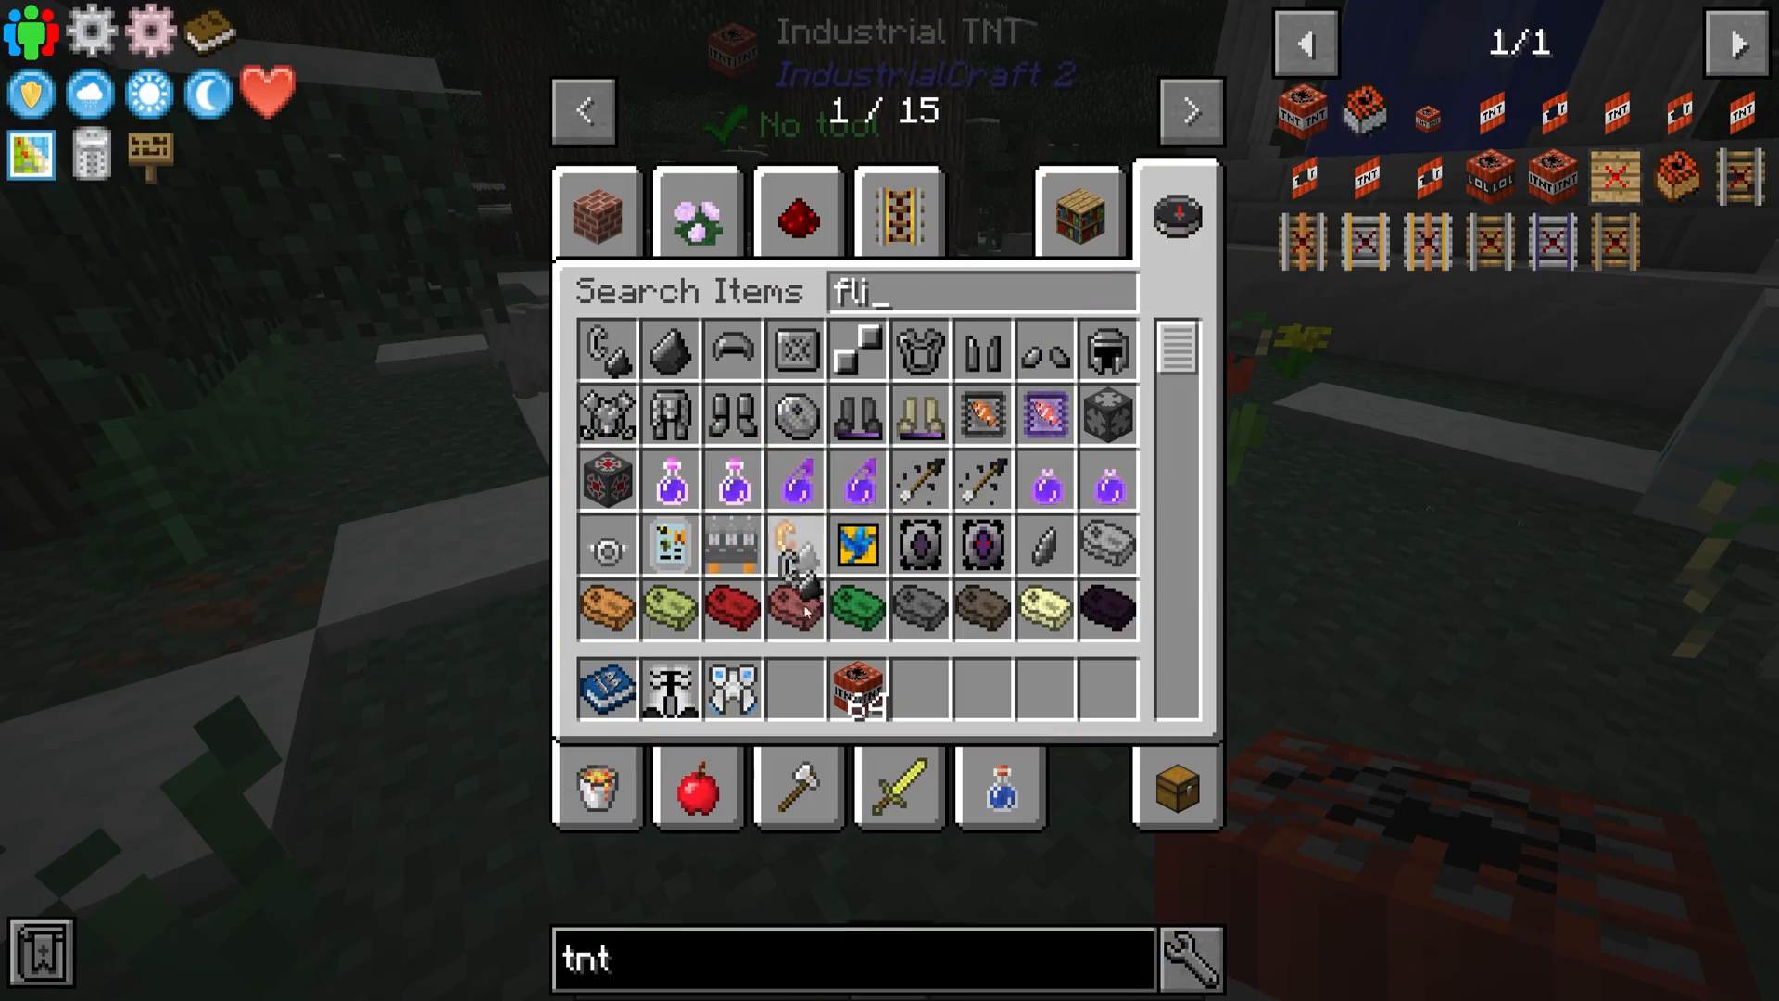
- Close the inventory and return to the Minecraft world
key(Escape)
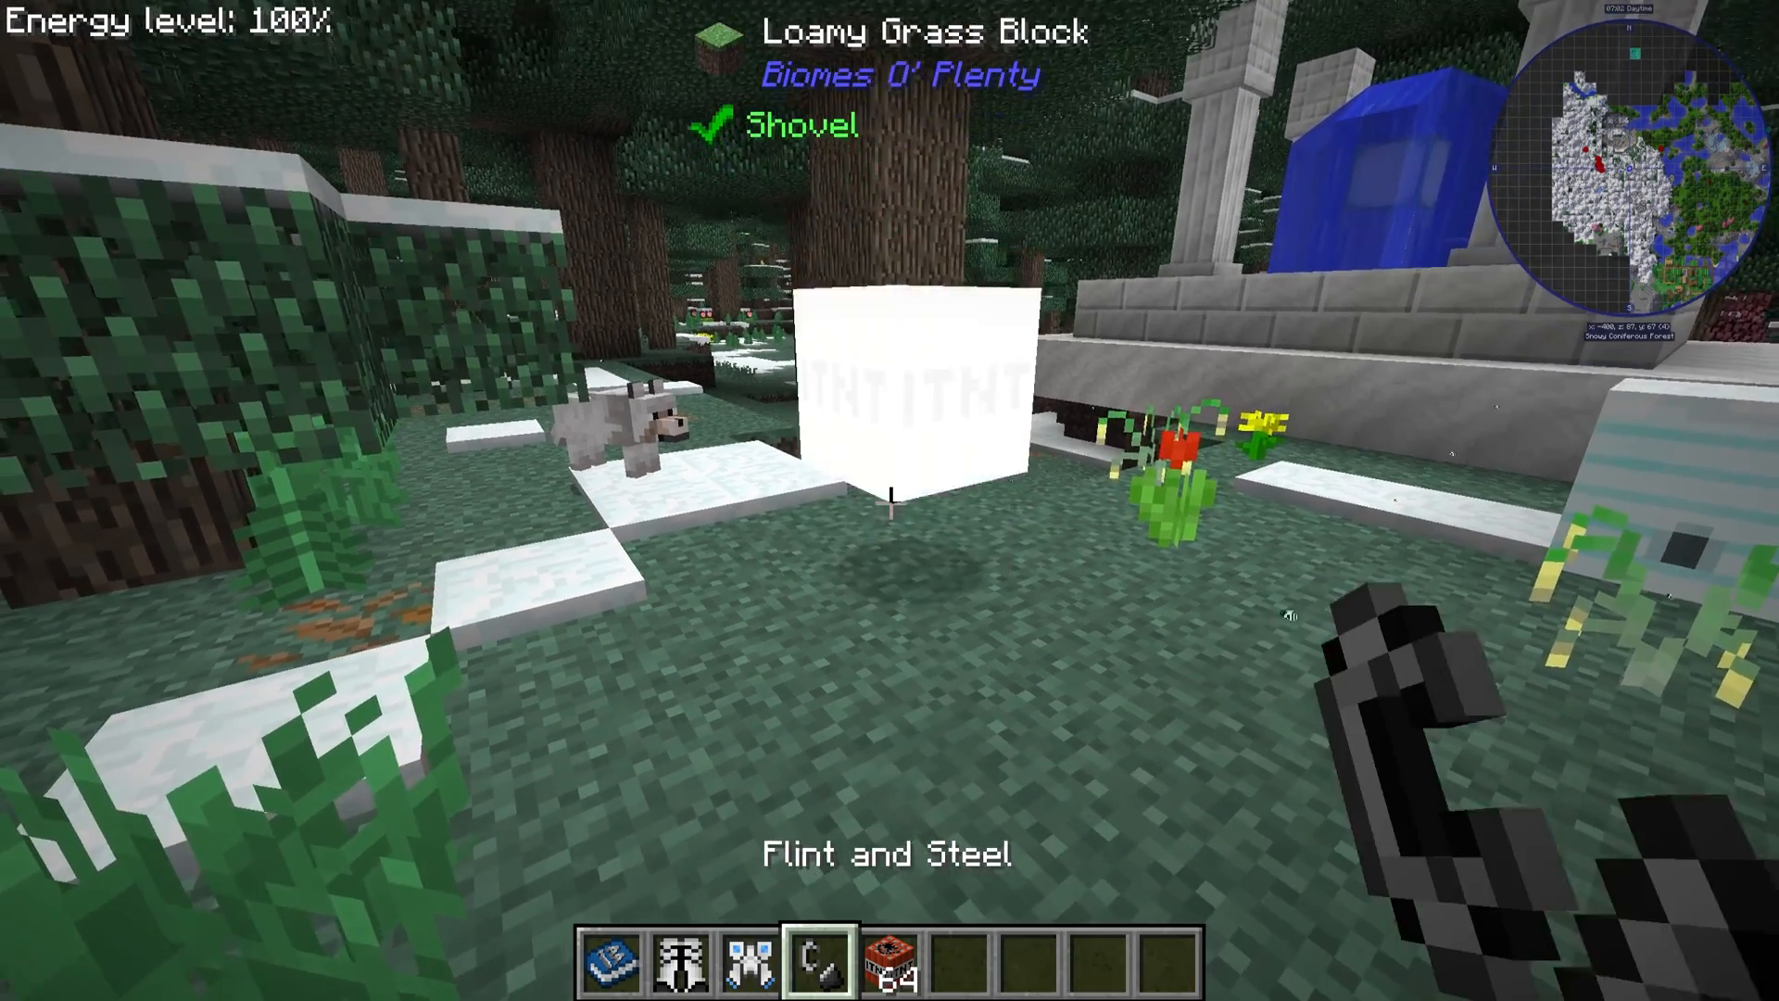
mouse_move(889, 500)
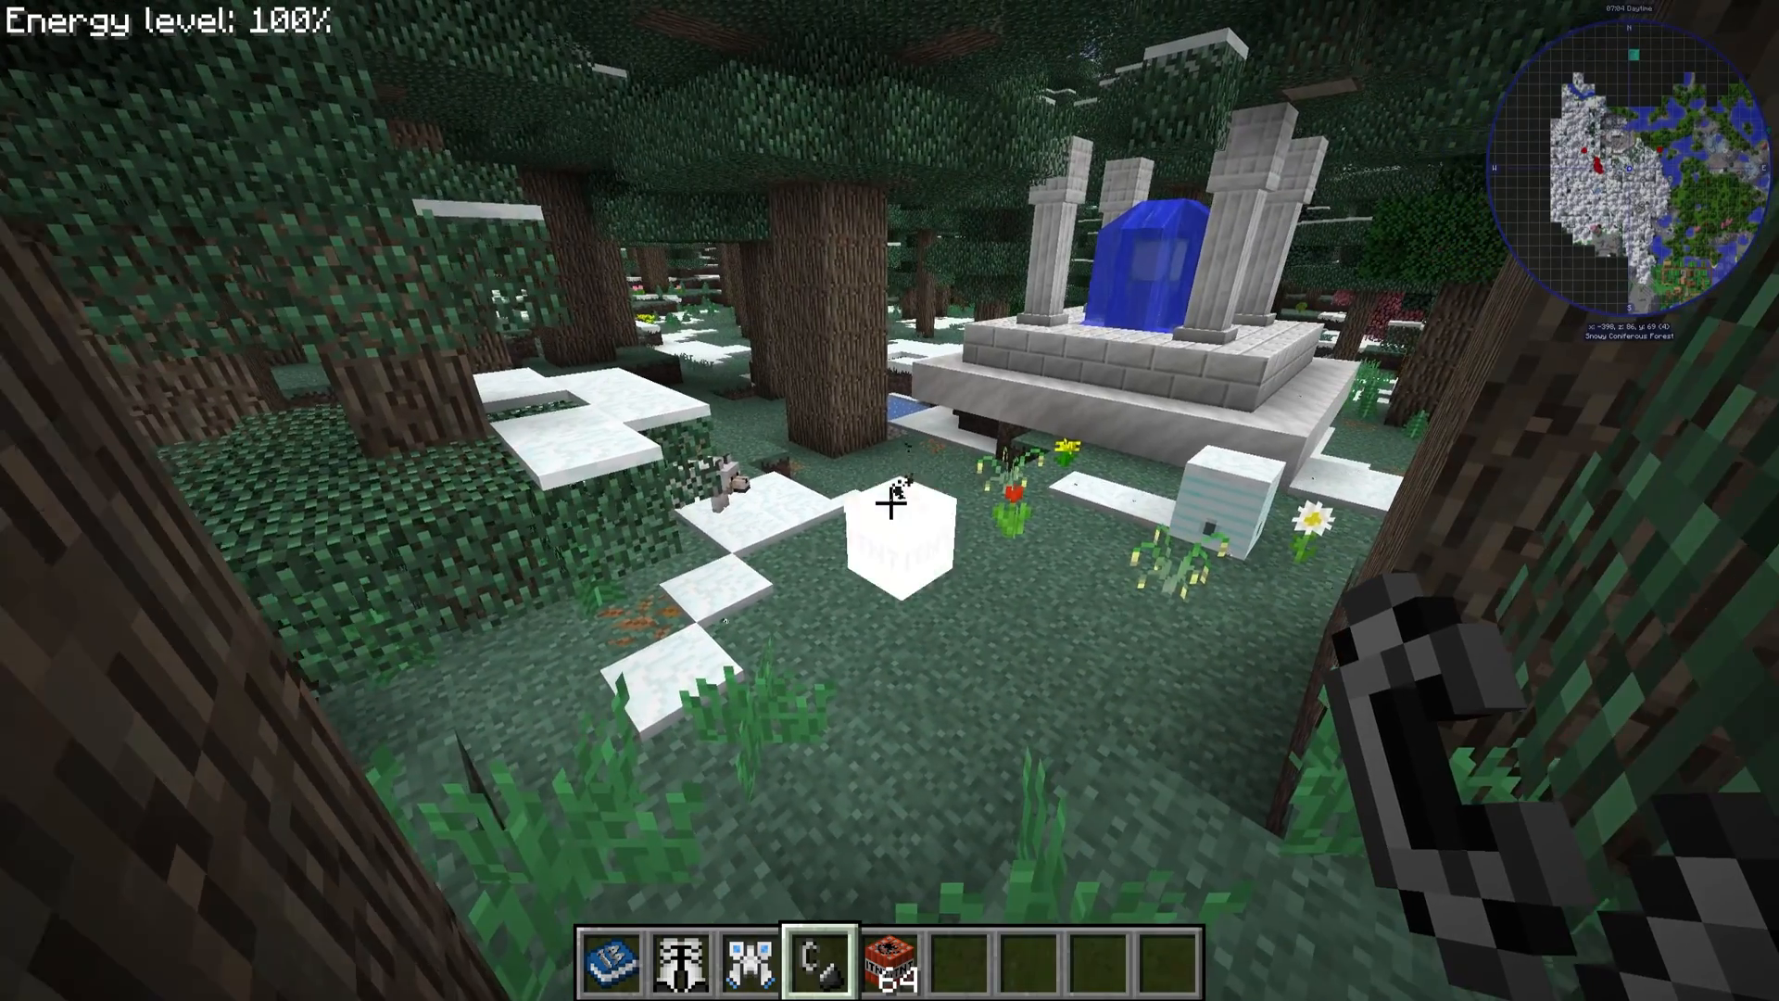